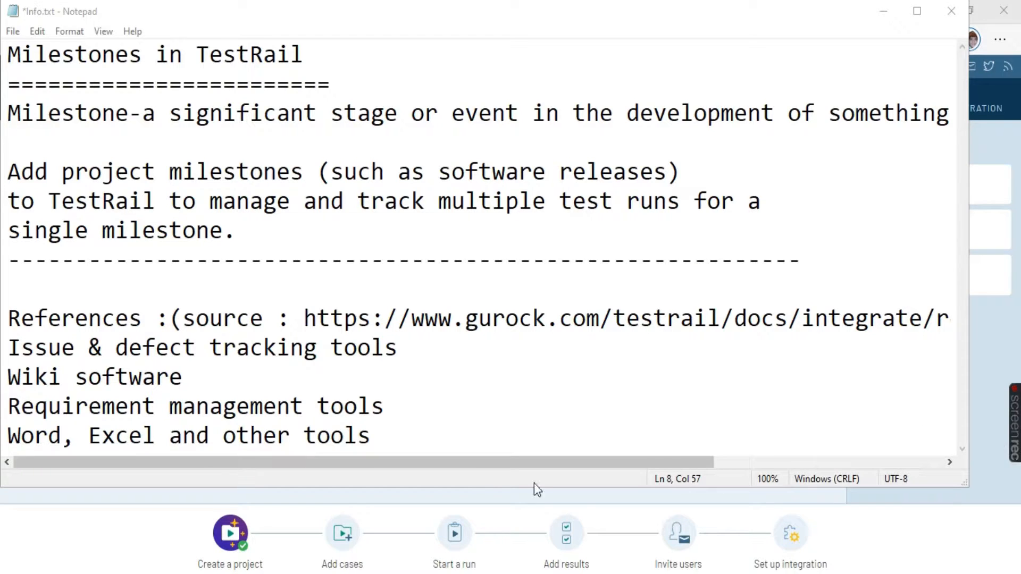
Step: Select the 'Add project milestones…single milestone.' paragraph in Notepad
drag(8, 171, 156, 200)
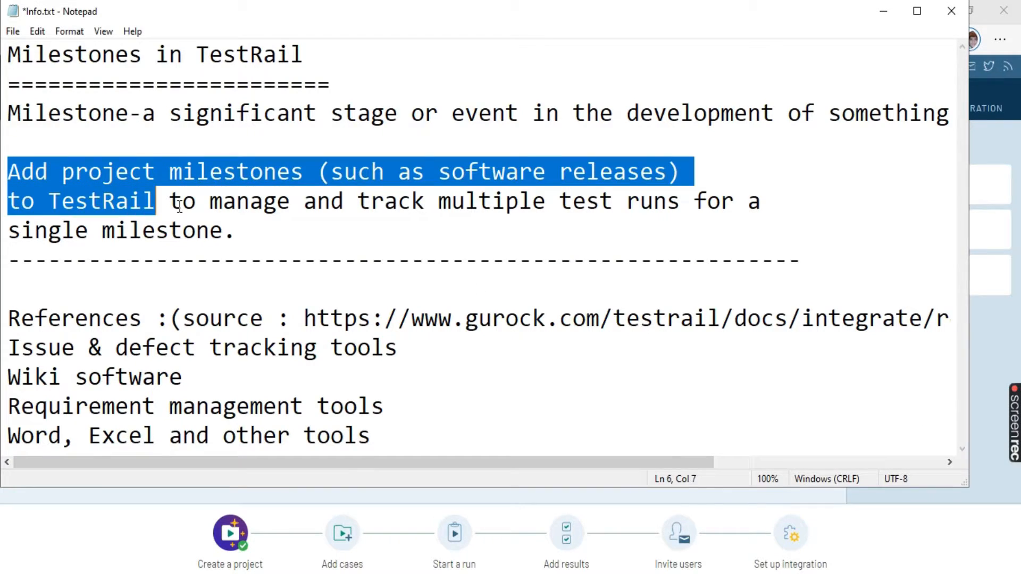
drag(156, 201, 238, 229)
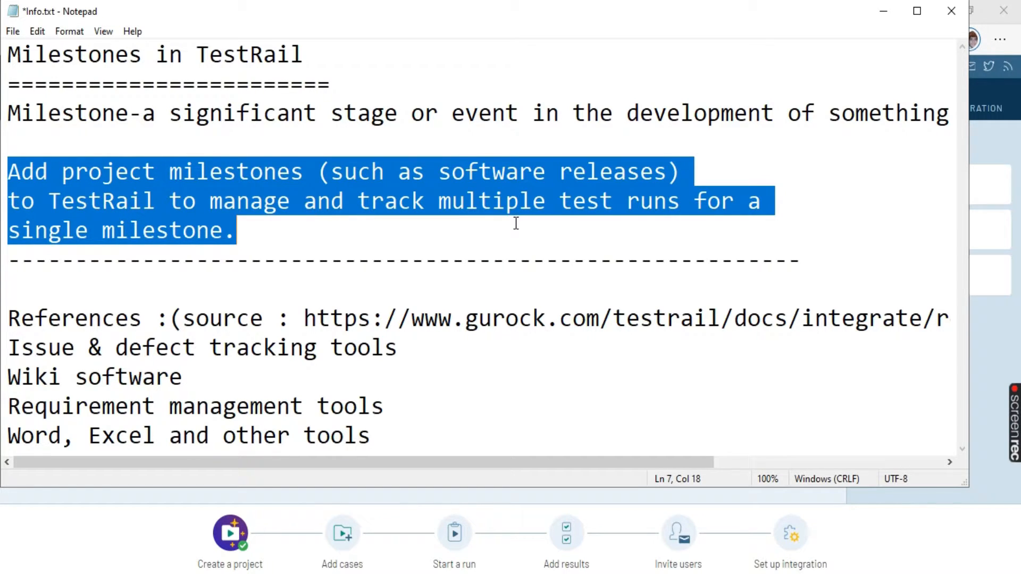
mouse_move(389, 238)
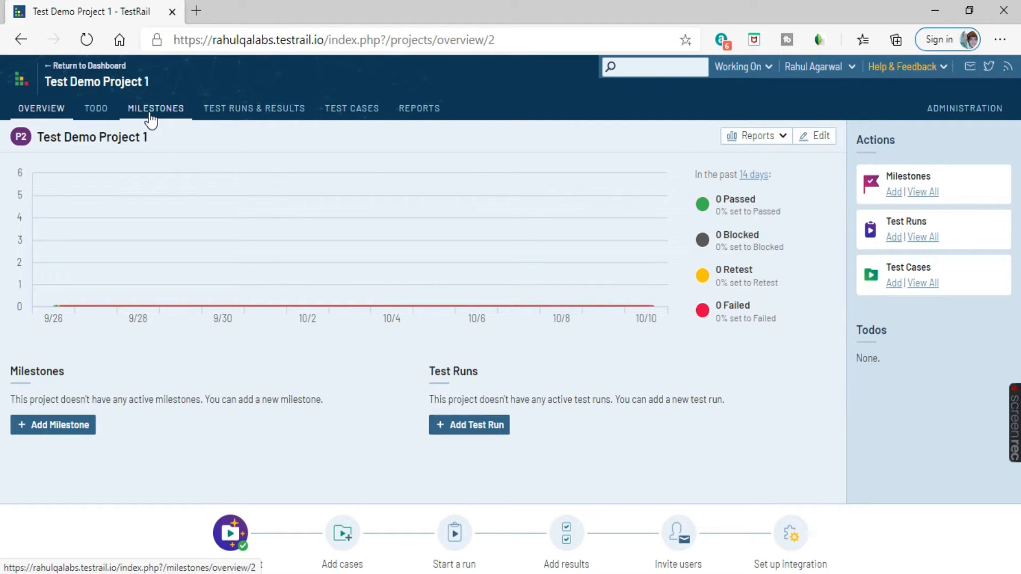
Step: Go to the MILESTONES tab of Test Demo Project 1 in TestRail
click(156, 108)
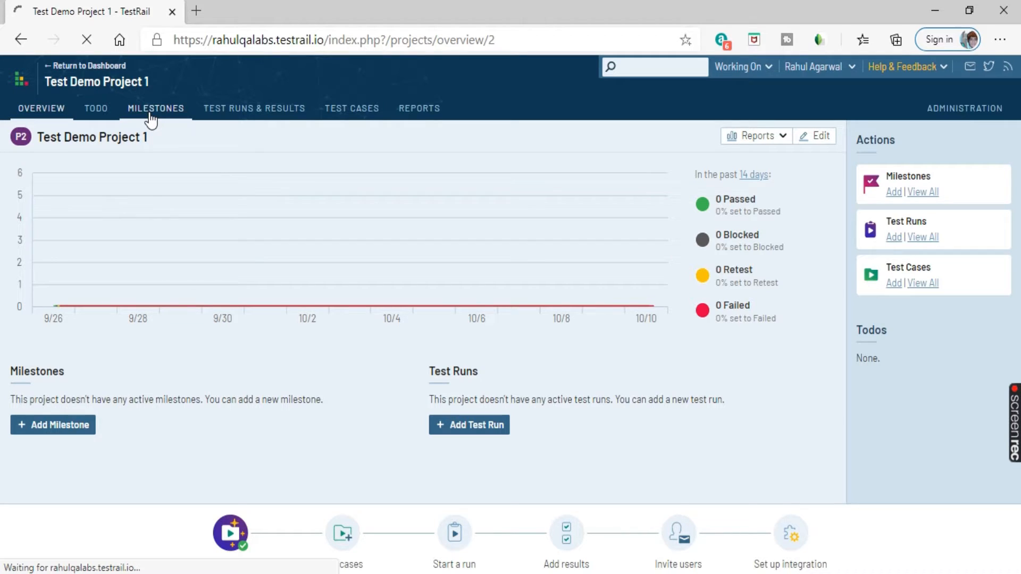
click(156, 108)
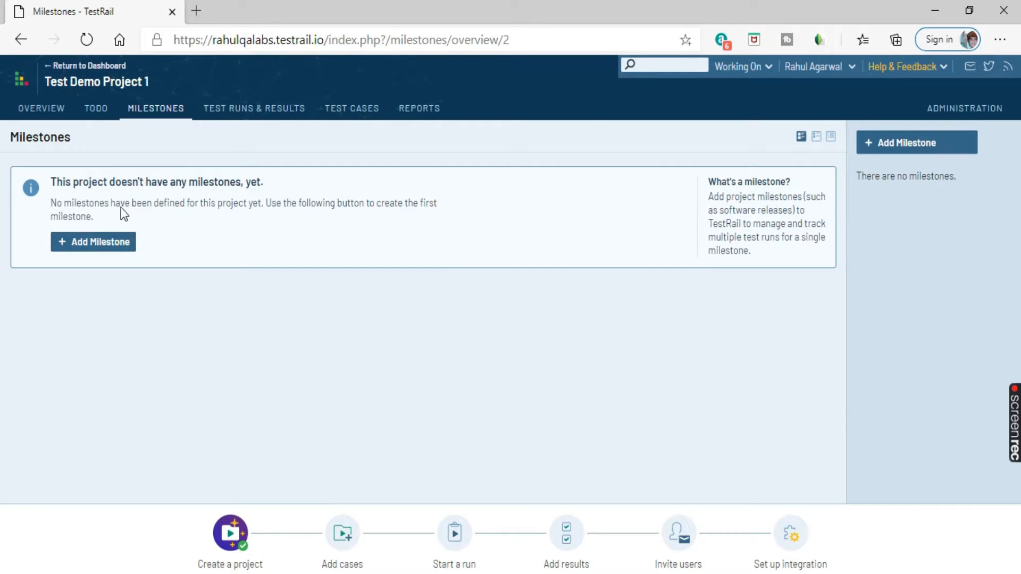
mouse_move(288, 275)
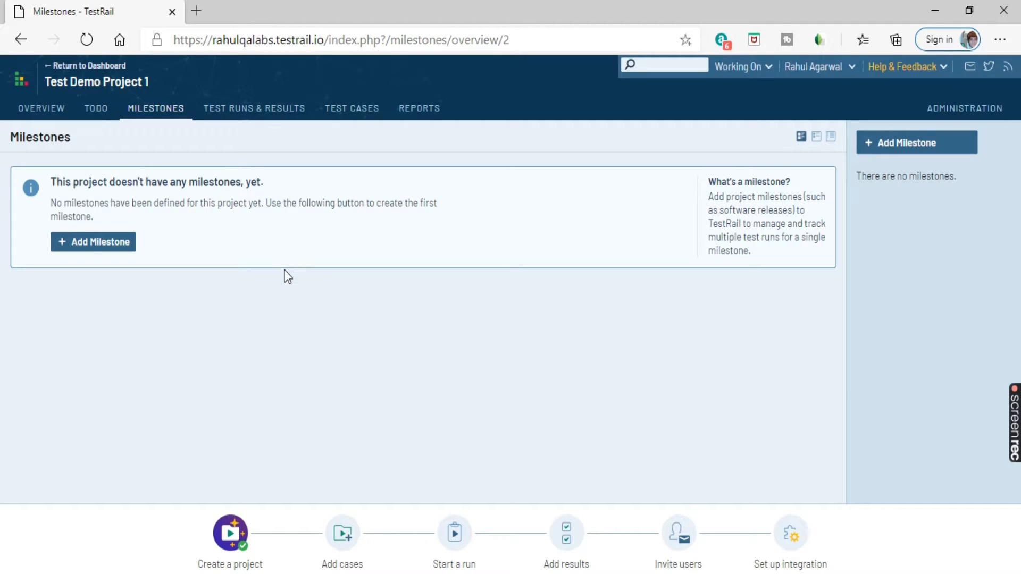
mouse_move(93, 208)
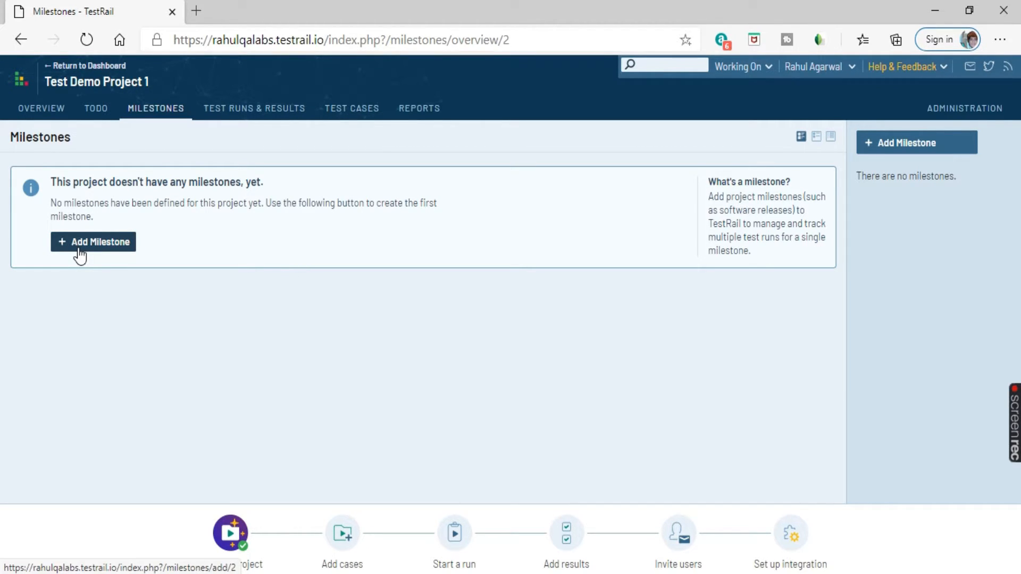
Step: Add a milestone named 'software release 1 or M1'
click(93, 242)
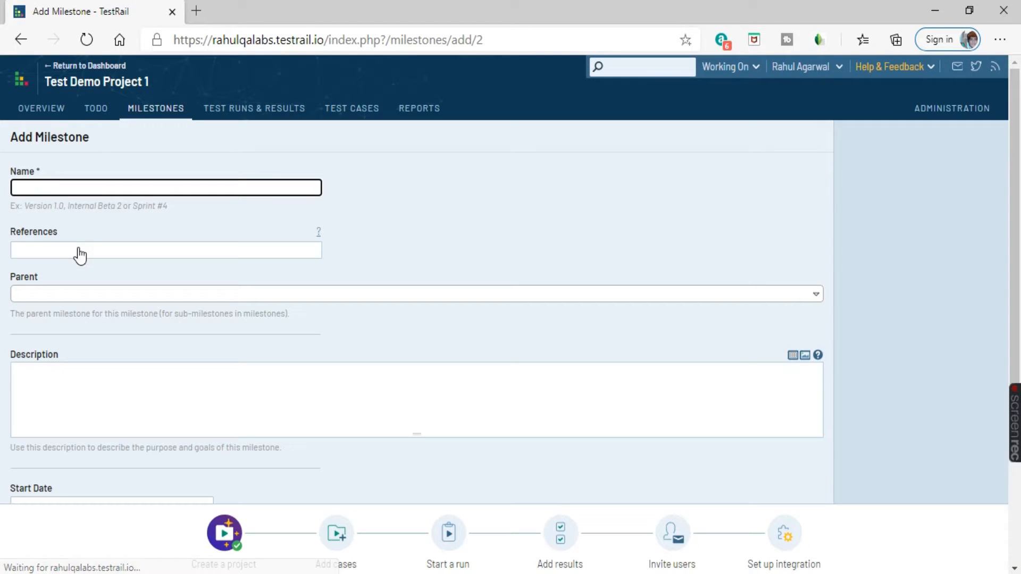
click(165, 187)
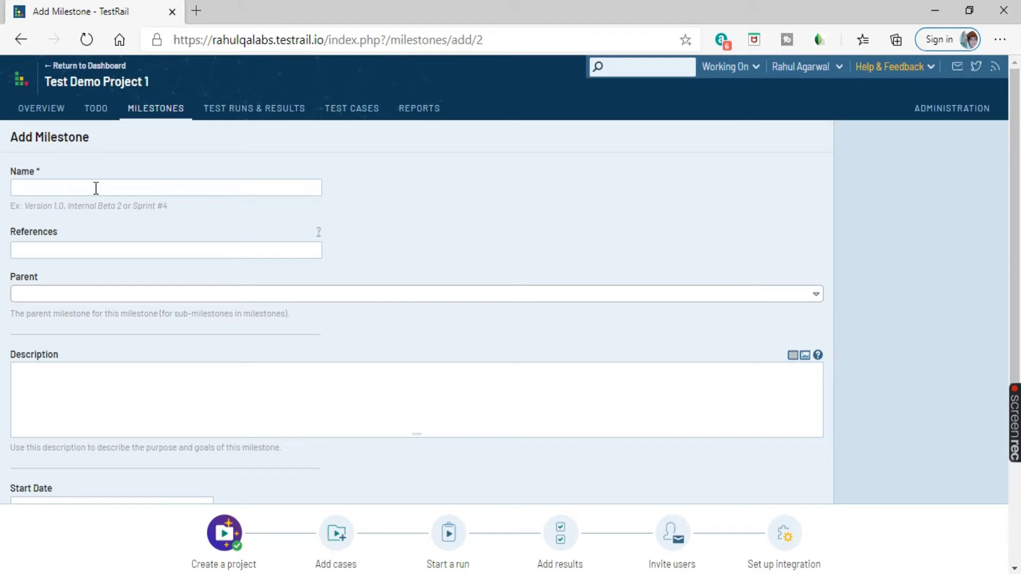
text(software)
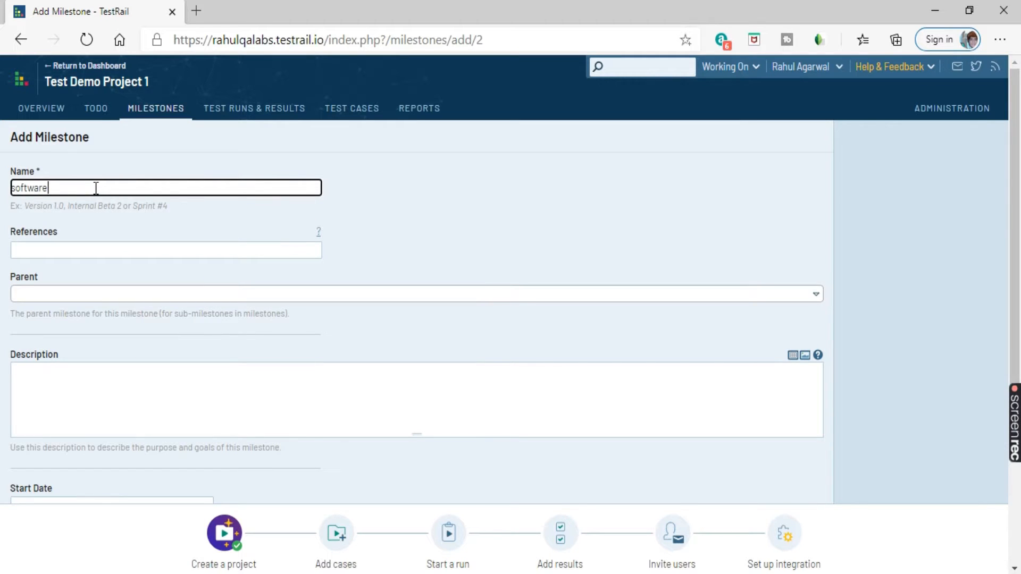
text(release 1 or)
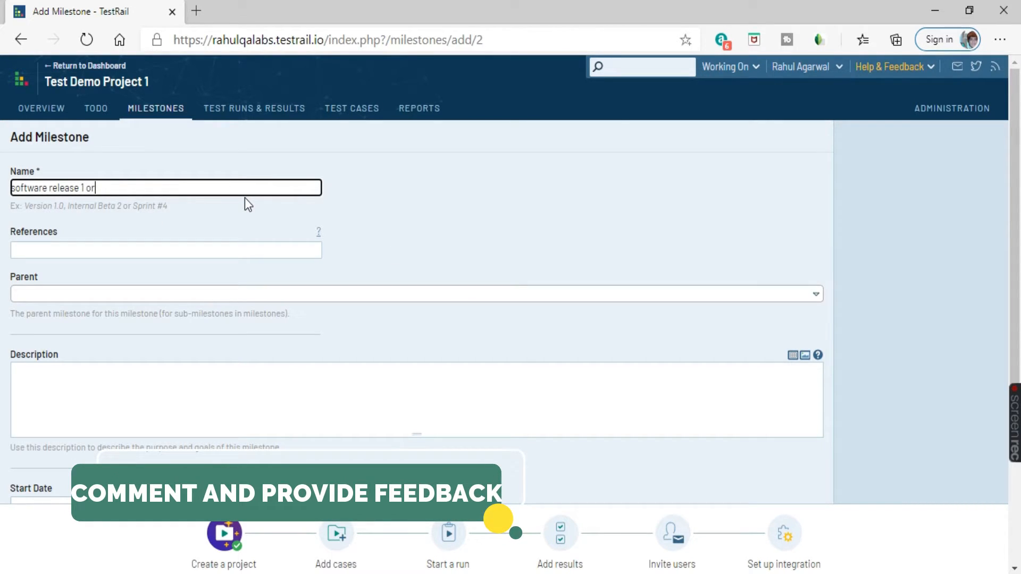
text(M1)
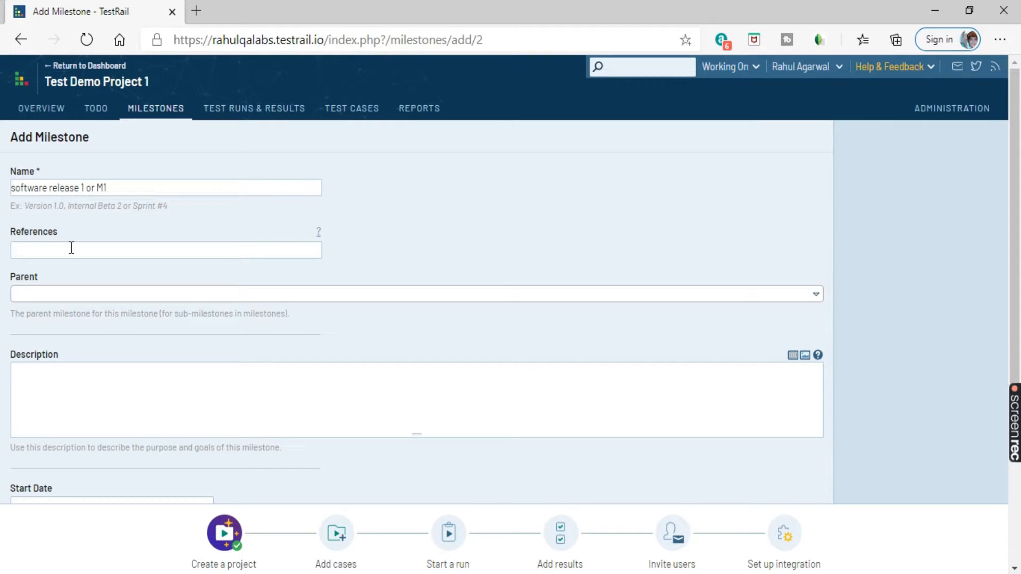
click(166, 250)
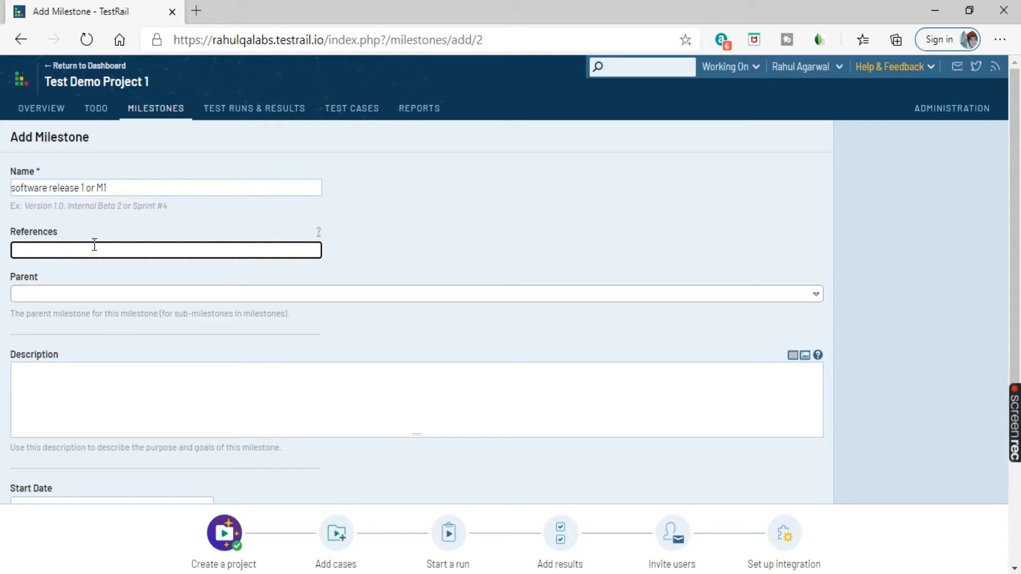
mouse_move(91, 229)
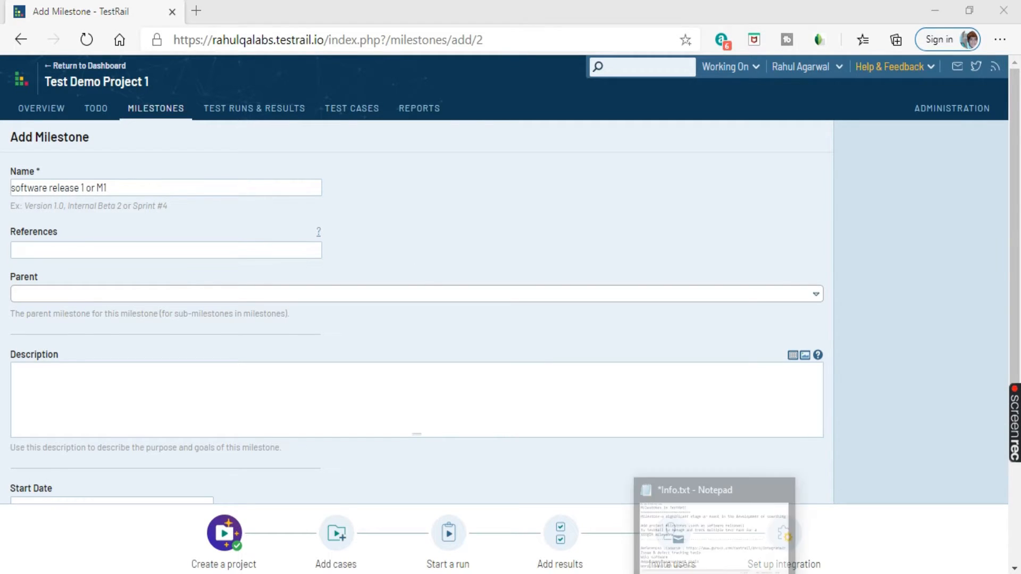
click(713, 490)
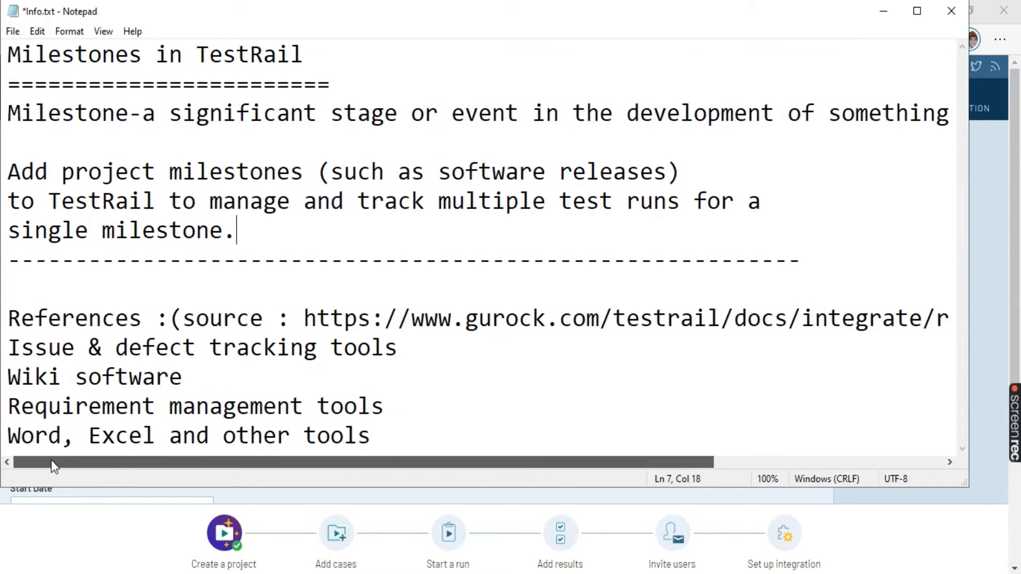
double_click(34, 376)
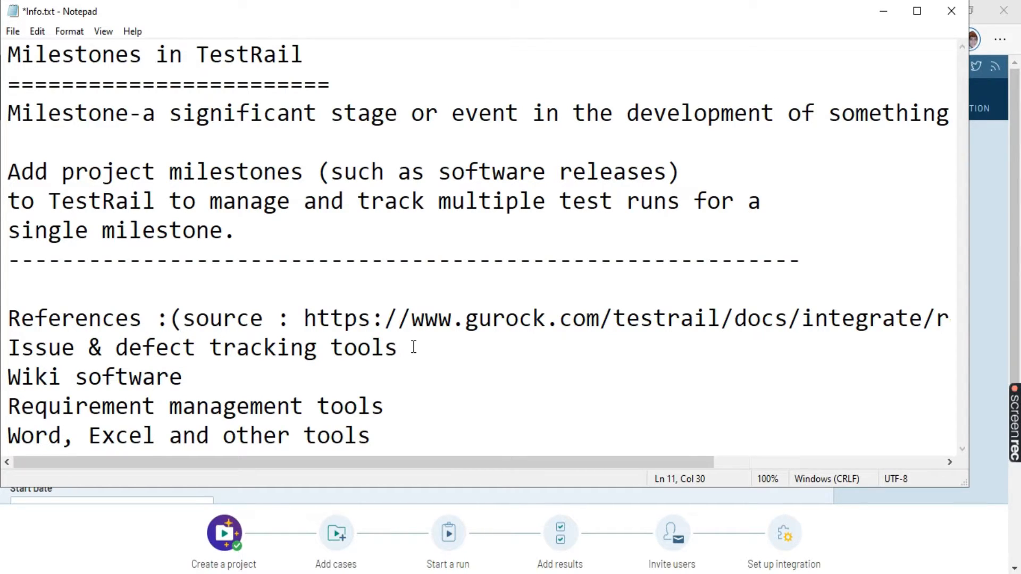
click(397, 347)
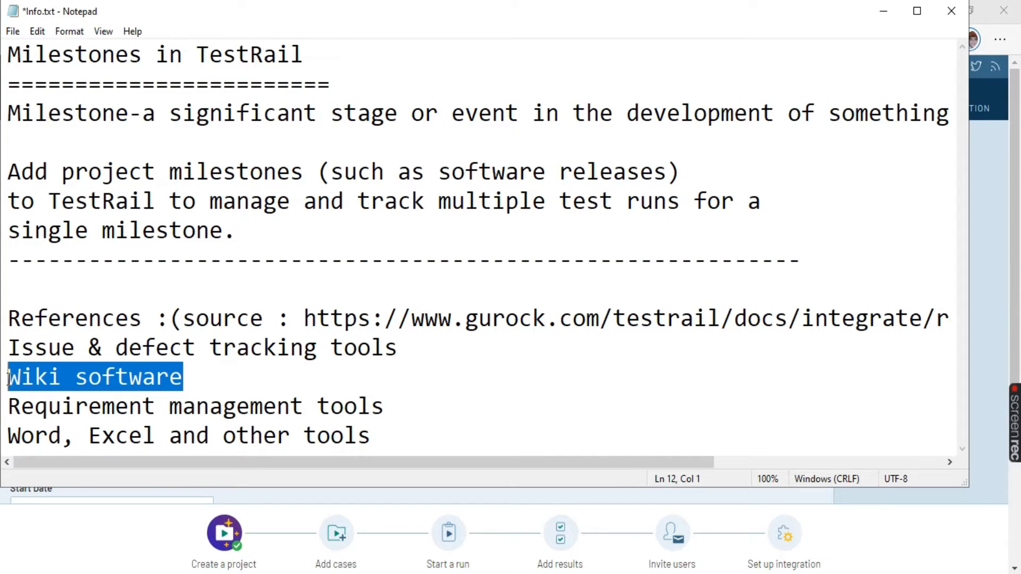
click(185, 376)
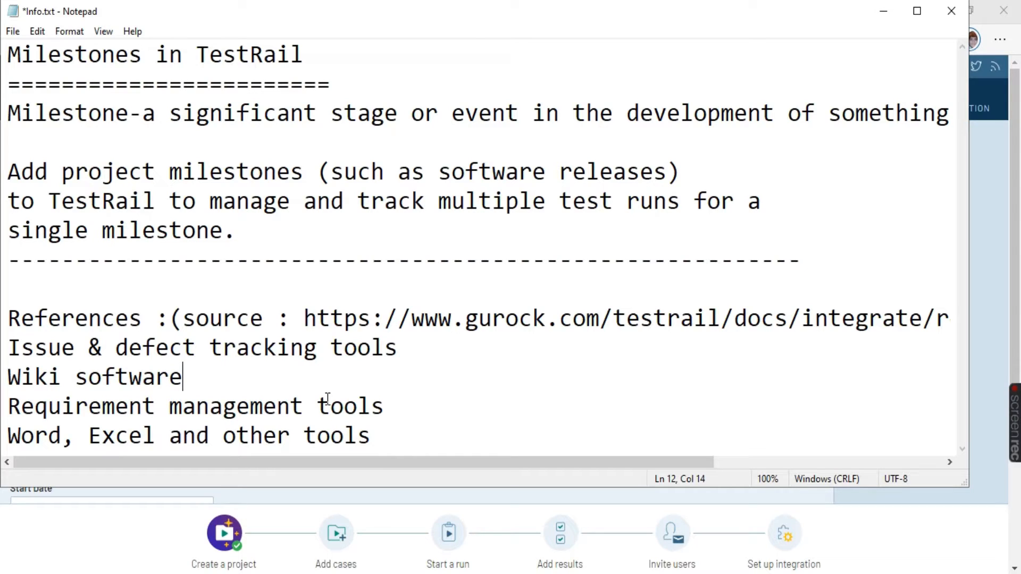
triple_click(195, 406)
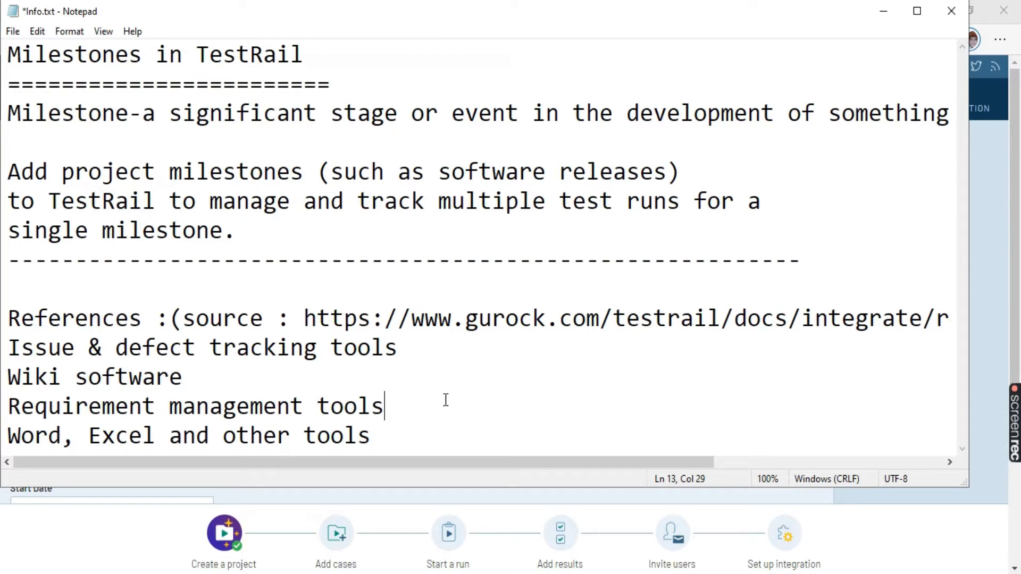
click(31, 435)
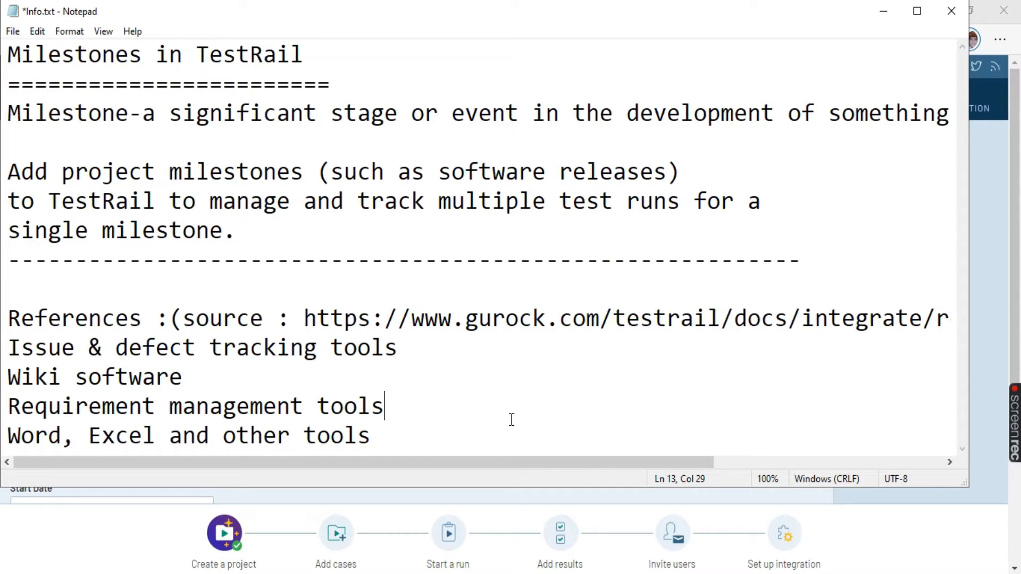
mouse_move(885, 31)
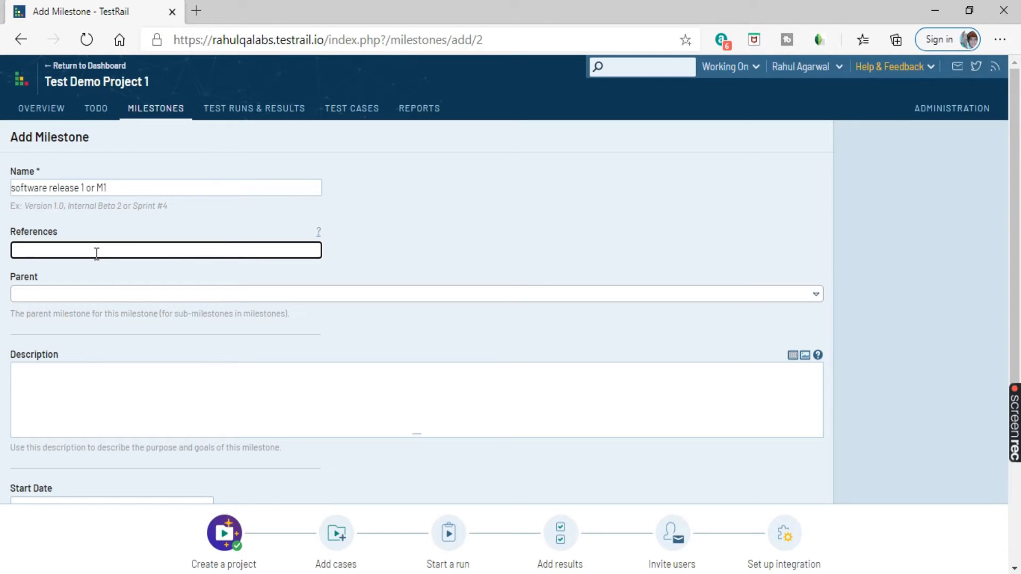
Step: Enter 'req1' as the milestone's reference
text(req1)
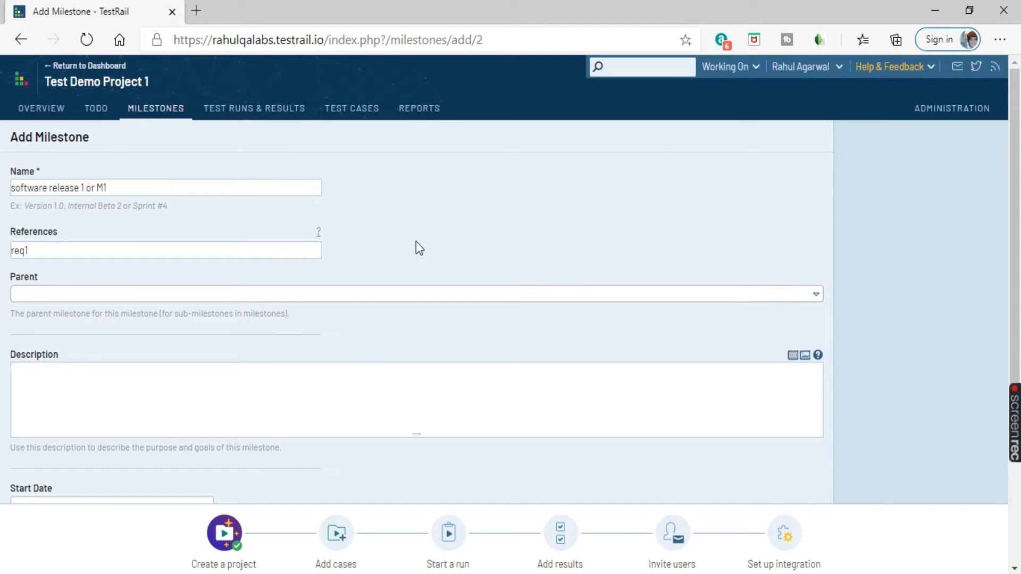
drag(10, 313, 114, 314)
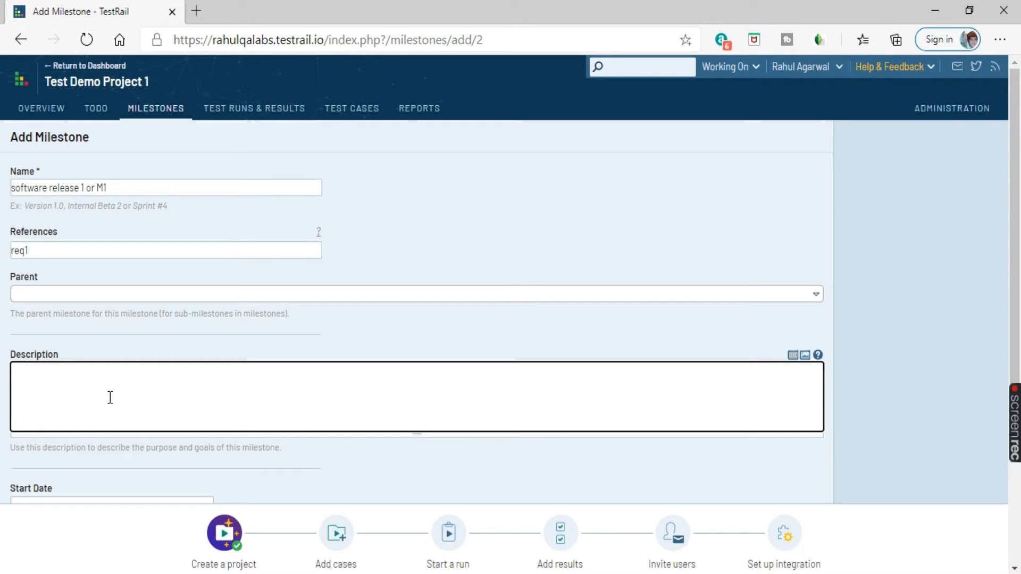
Step: Scroll down the Add Milestone form toward the date fields
scroll(down, 3)
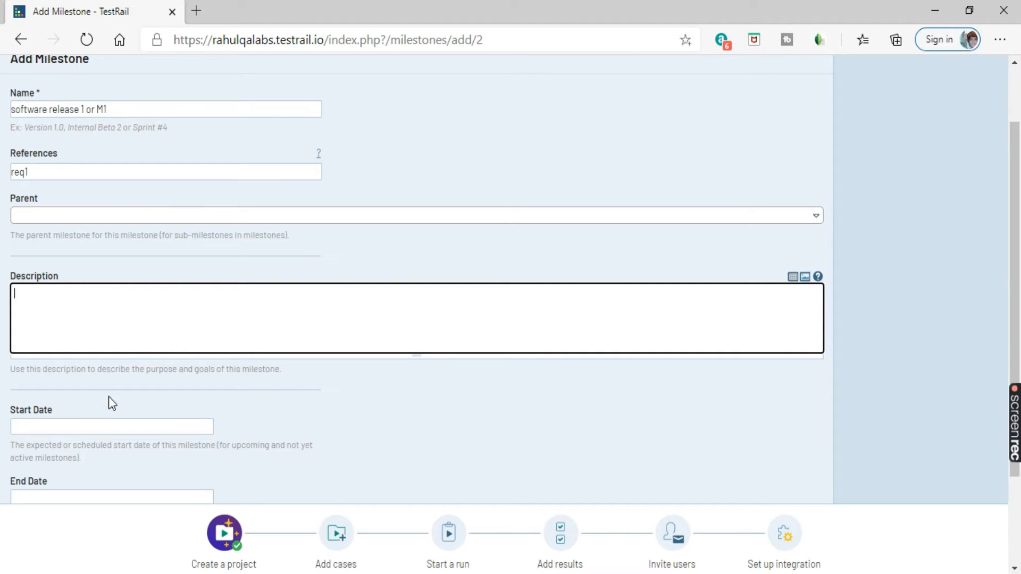
mouse_move(134, 391)
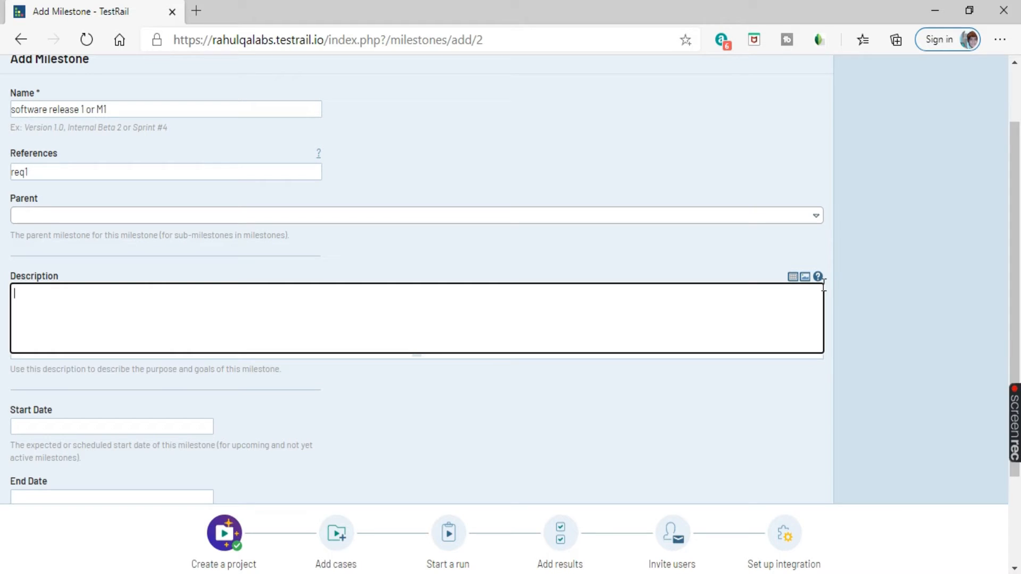
mouse_move(792, 275)
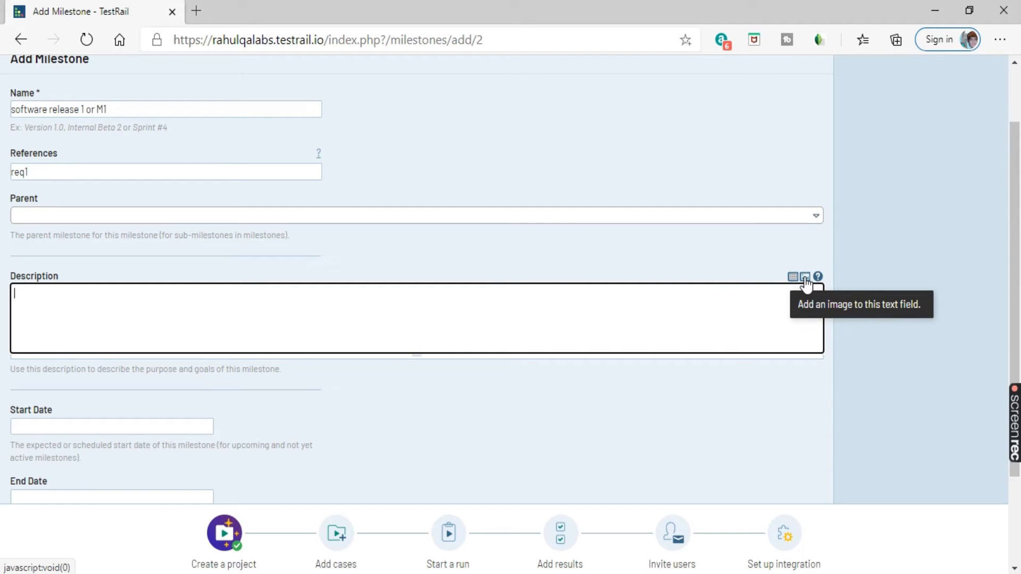
mouse_move(223, 394)
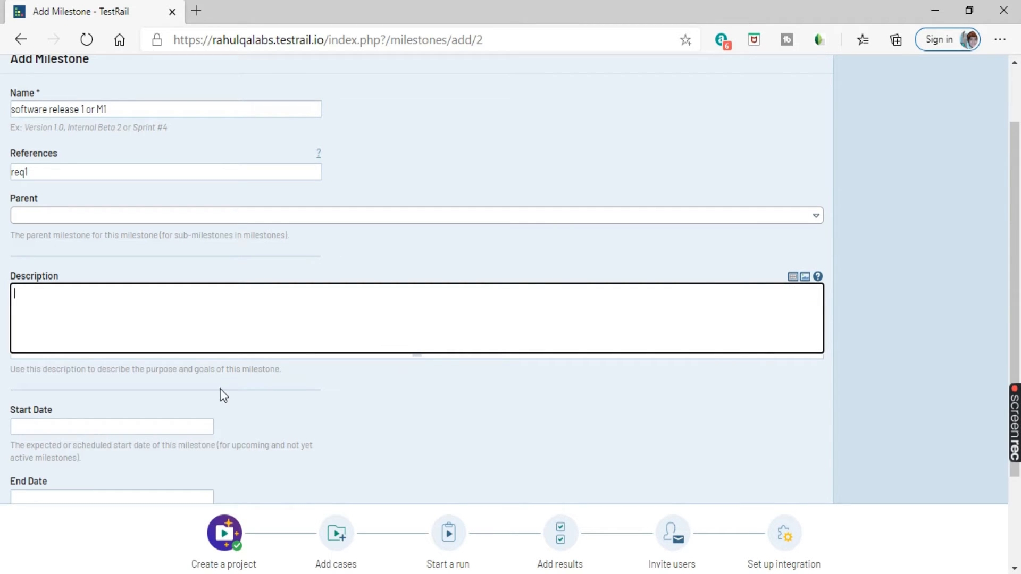
mouse_move(147, 331)
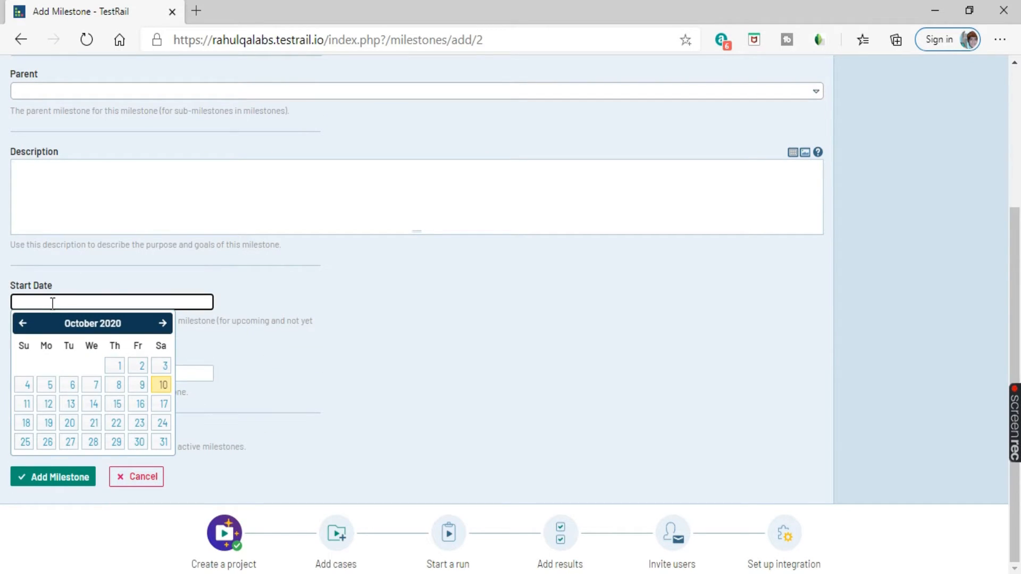
mouse_move(76, 307)
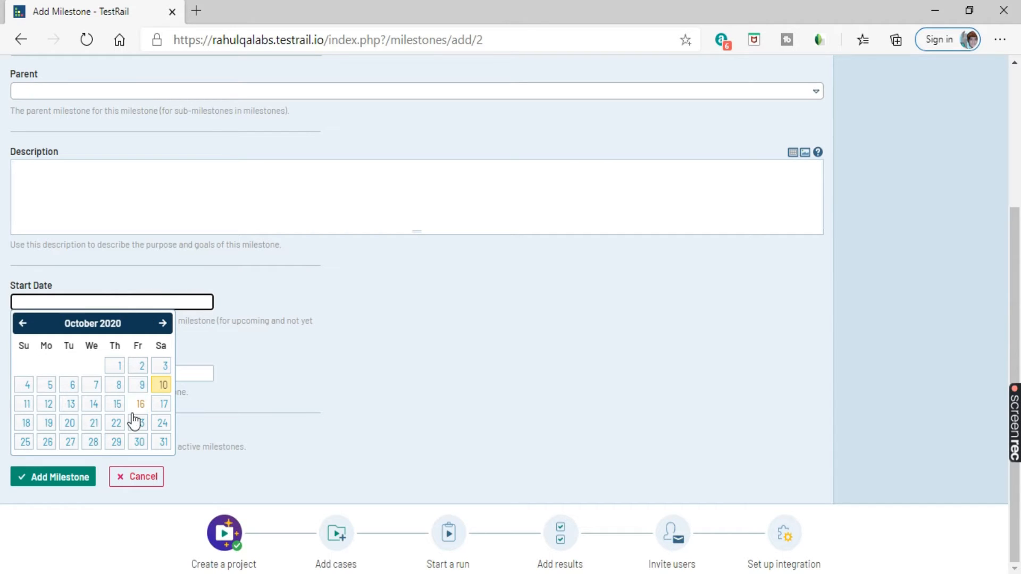
Step: Pick October 15, 2020 as the milestone's start date
click(116, 404)
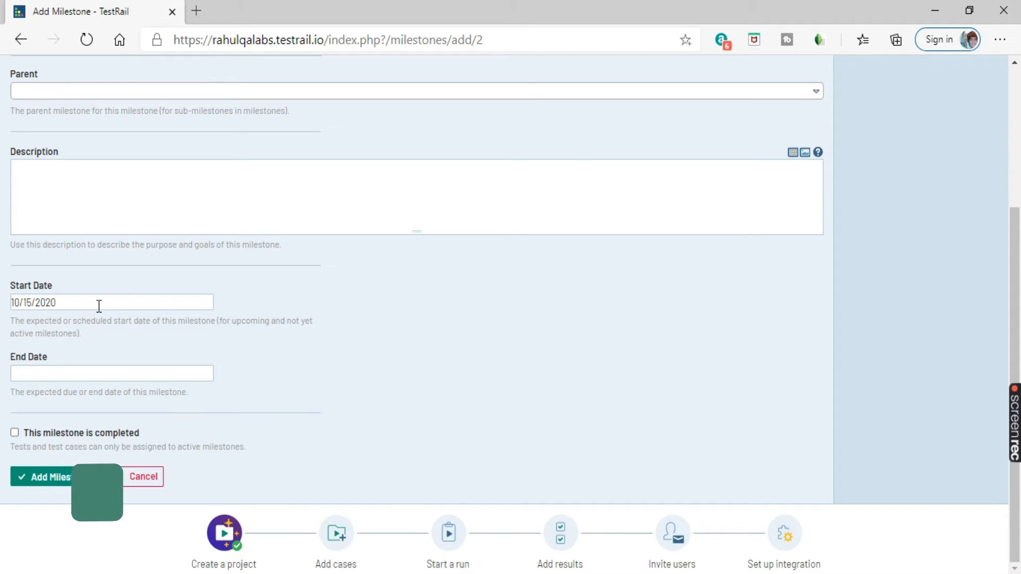
click(111, 373)
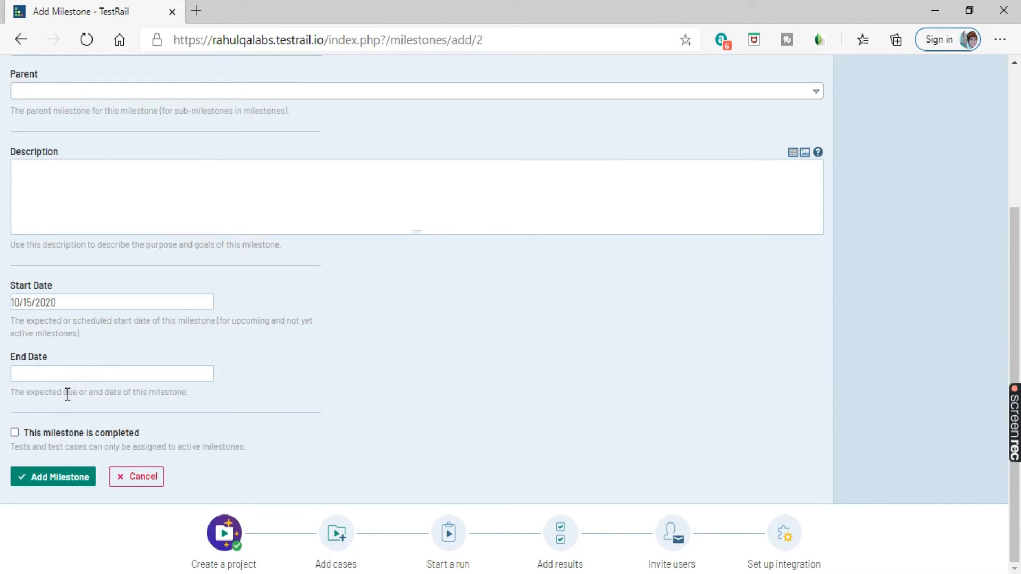
Step: Pick October 31, 2020 as the milestone's end date
click(112, 373)
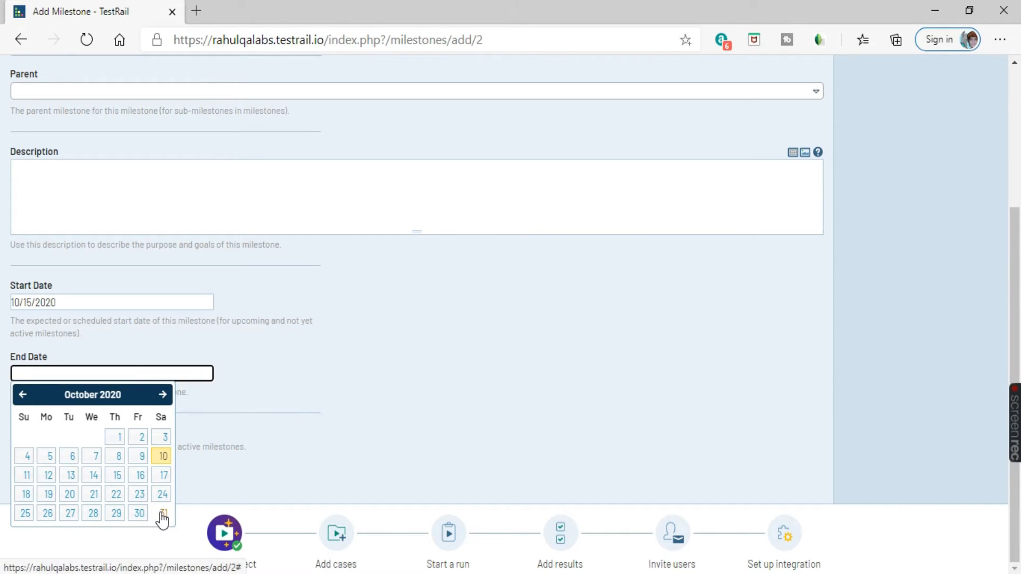
click(162, 514)
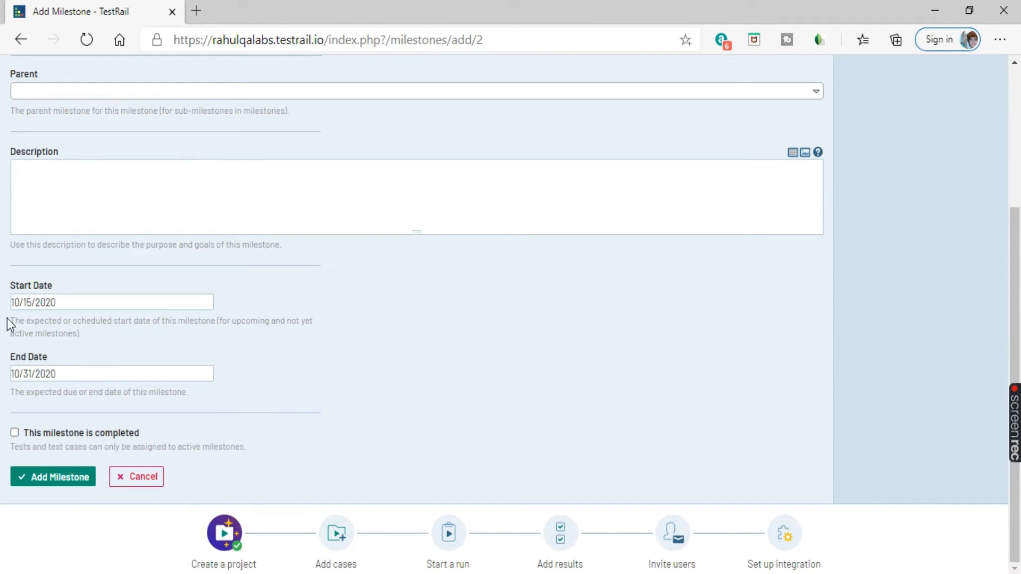
mouse_move(79, 365)
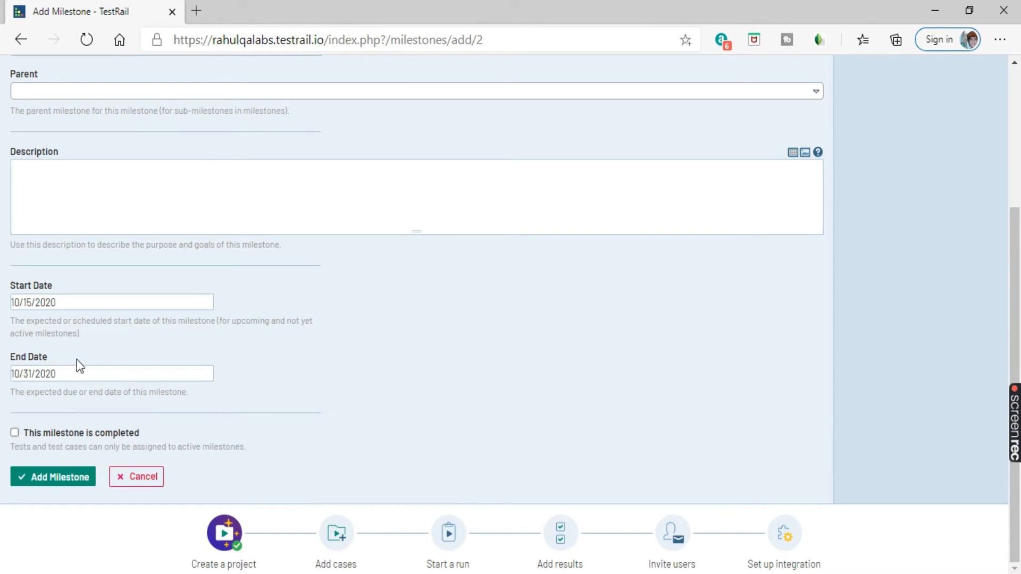
mouse_move(367, 333)
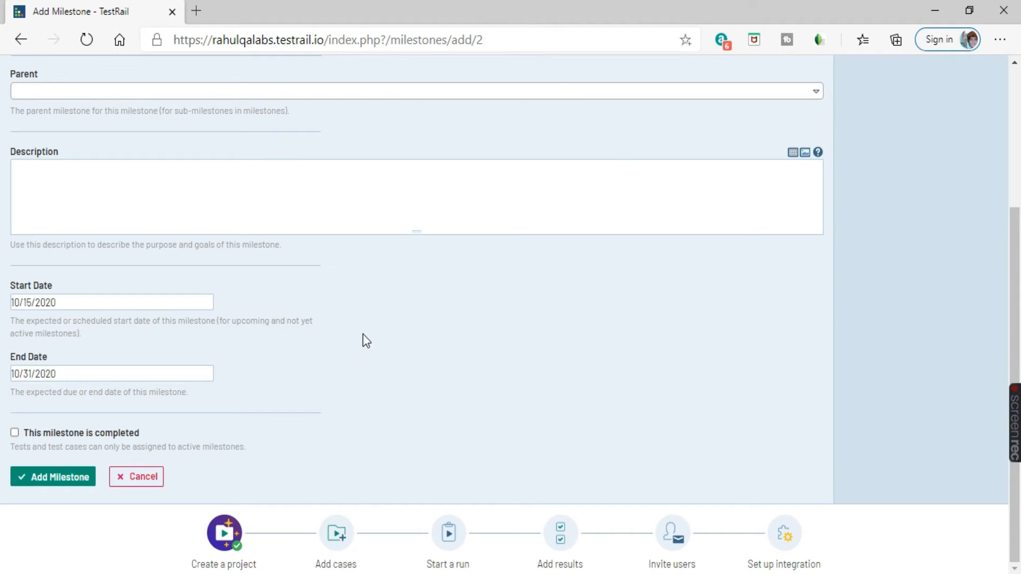
mouse_move(277, 394)
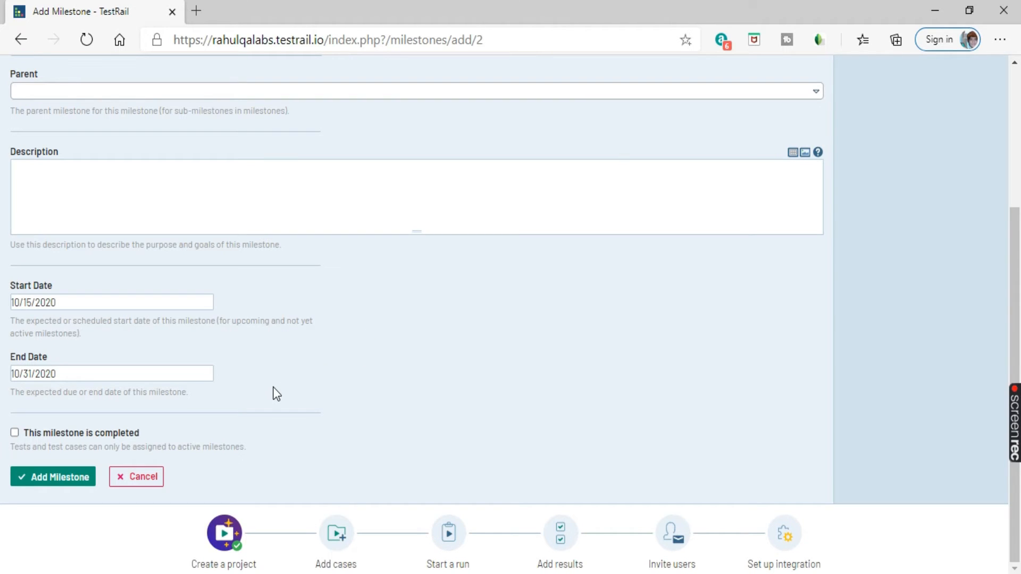
mouse_move(29, 449)
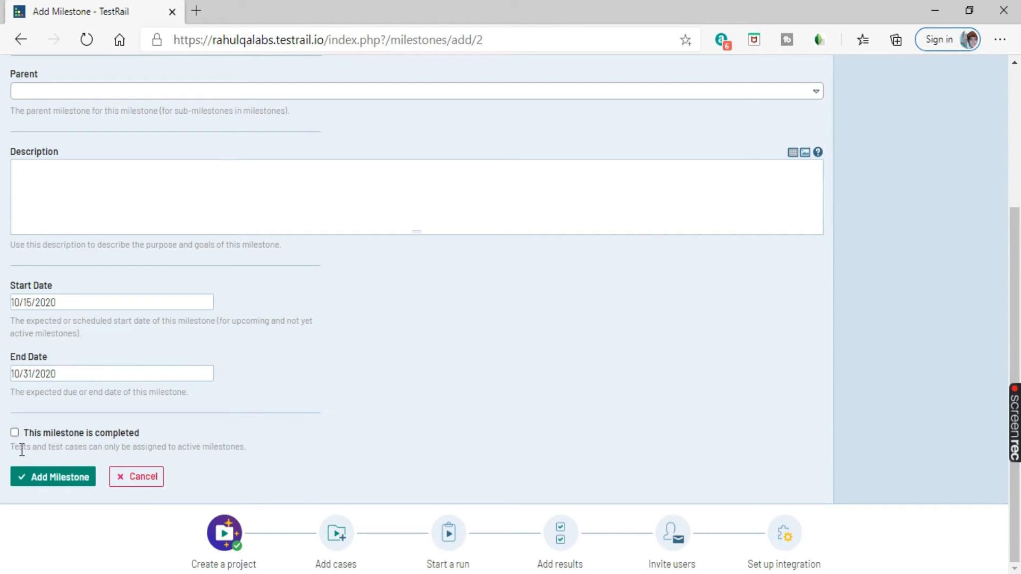
double_click(21, 448)
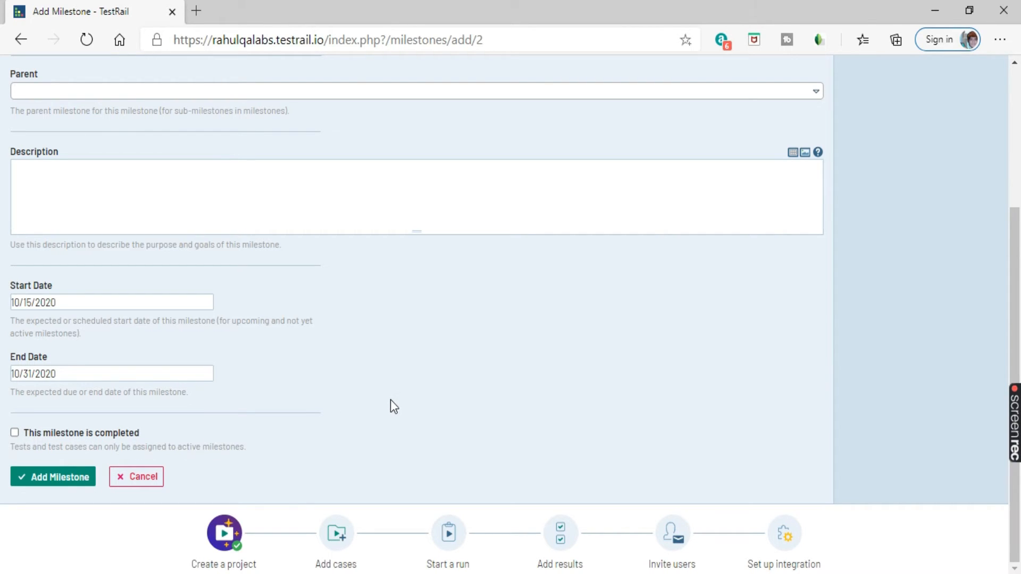
click(14, 432)
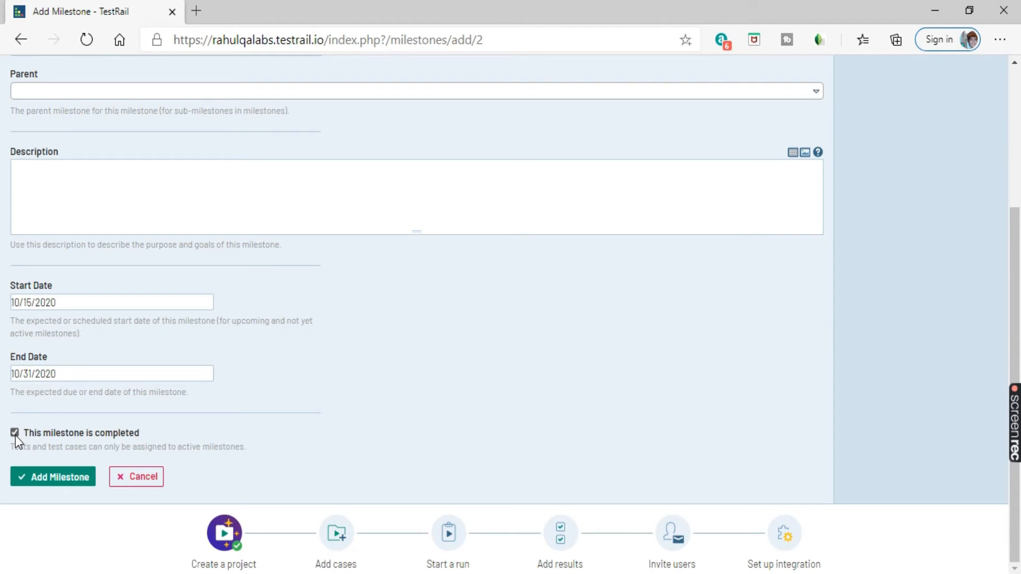
mouse_move(176, 436)
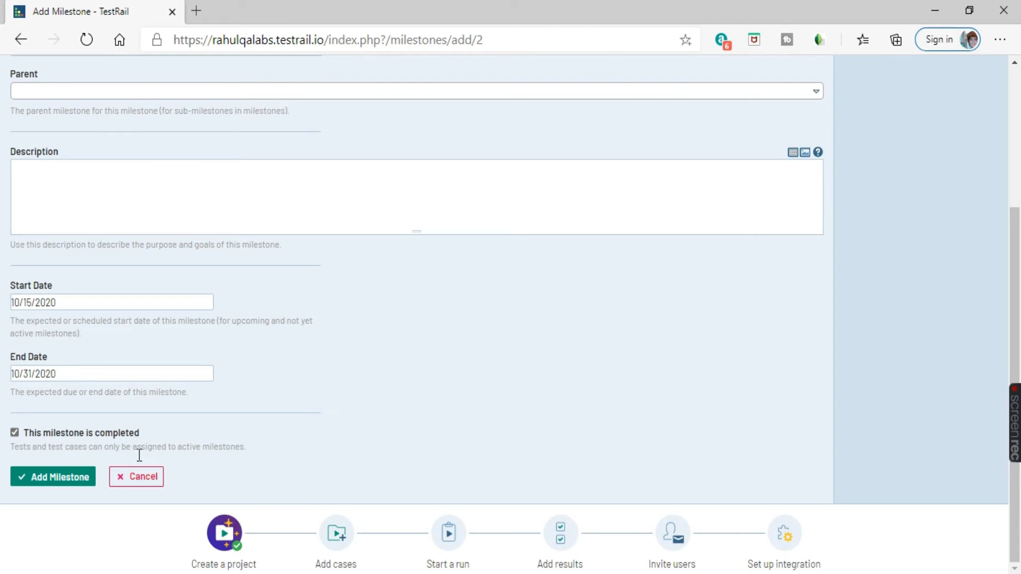
click(15, 433)
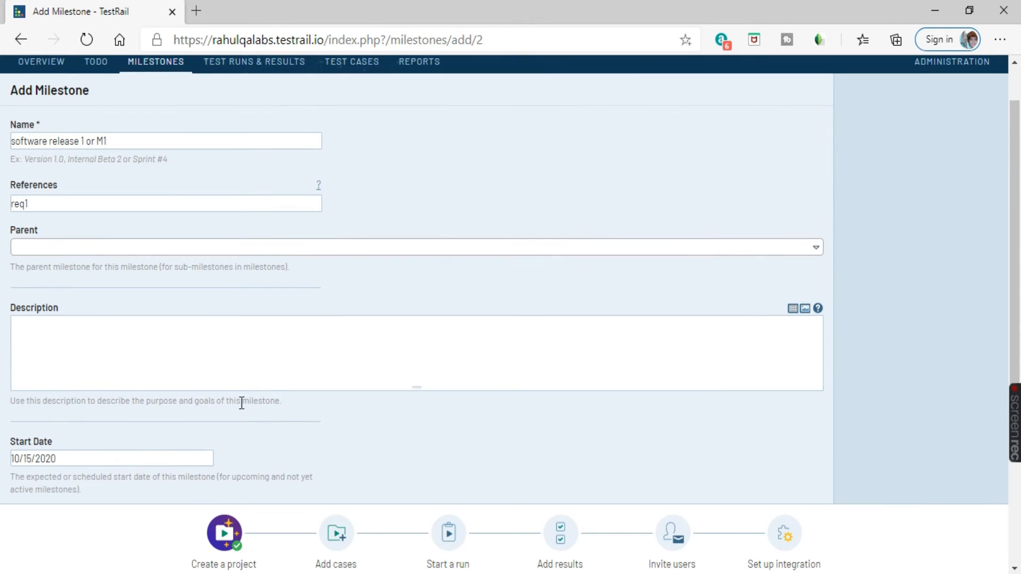
Step: Submit the Add Milestone form for 'software release 1 or M1'
scroll(down, 3)
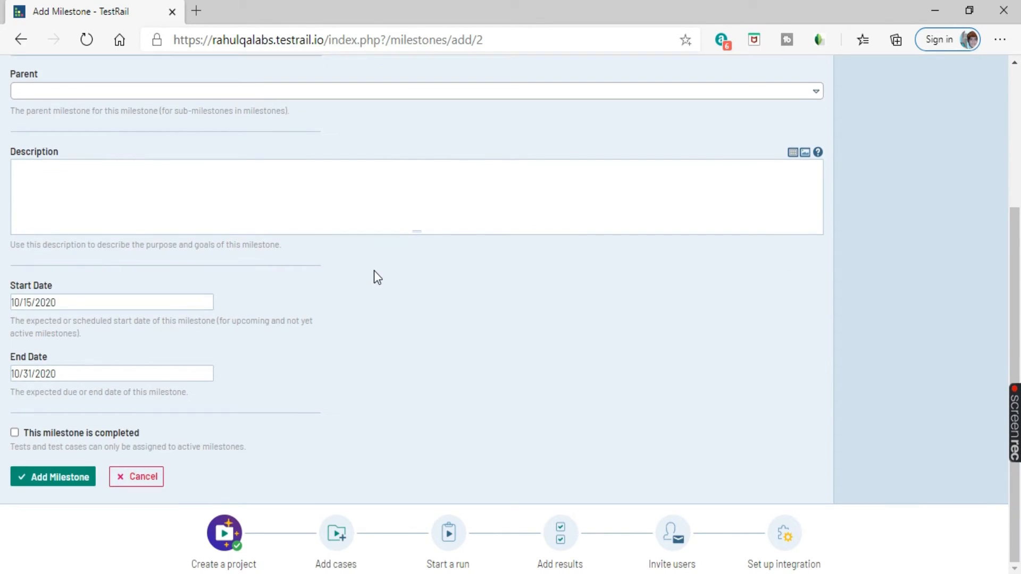
click(54, 476)
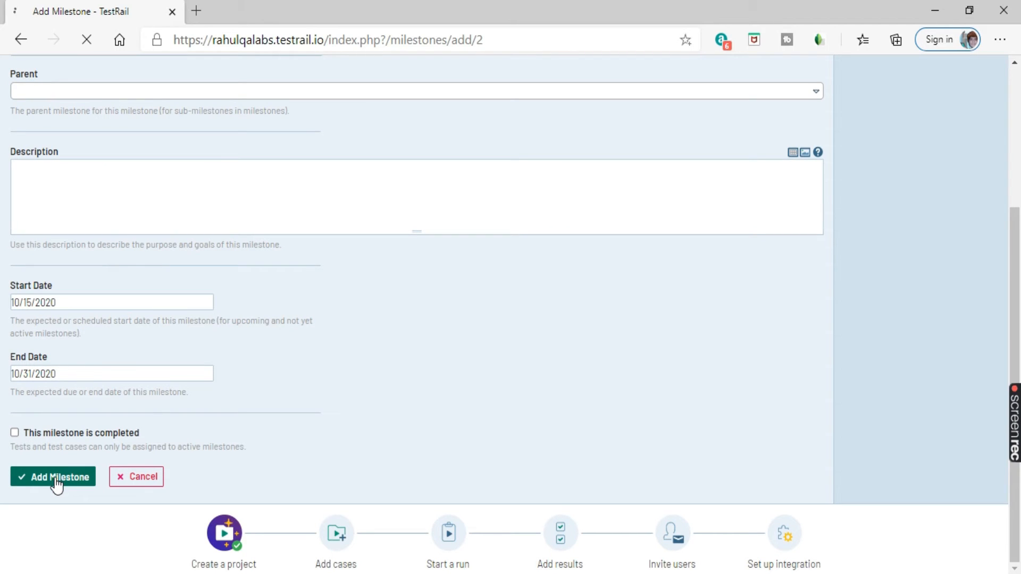
click(53, 477)
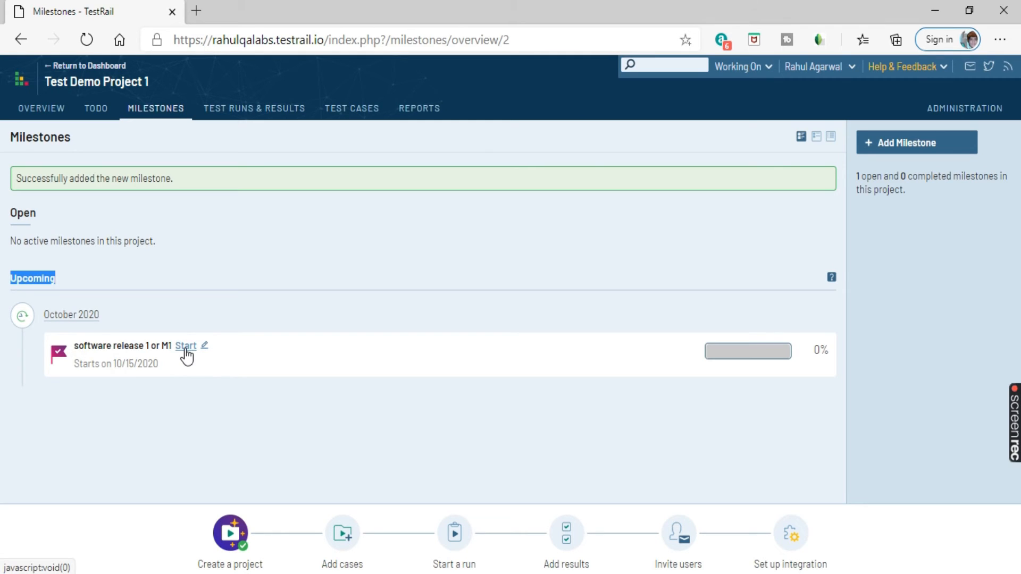
Step: Start 'software release 1 or M1' with start date October 10, 2020
click(186, 346)
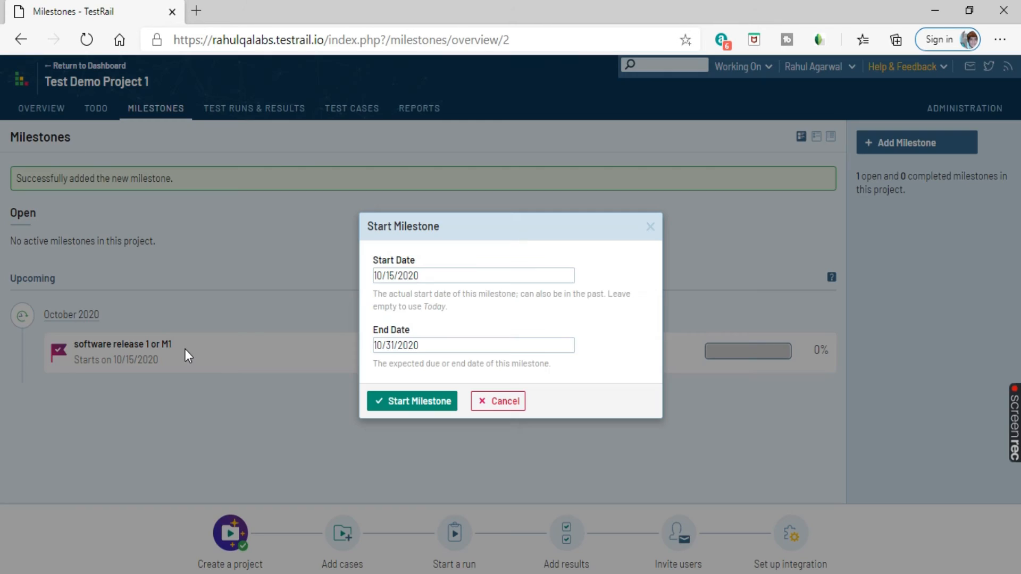
click(472, 275)
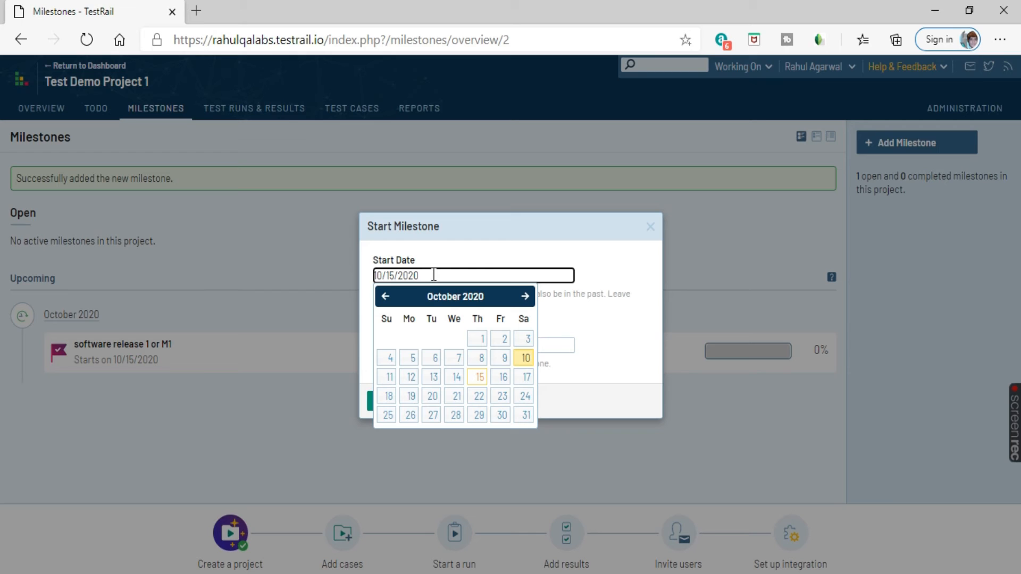
click(524, 358)
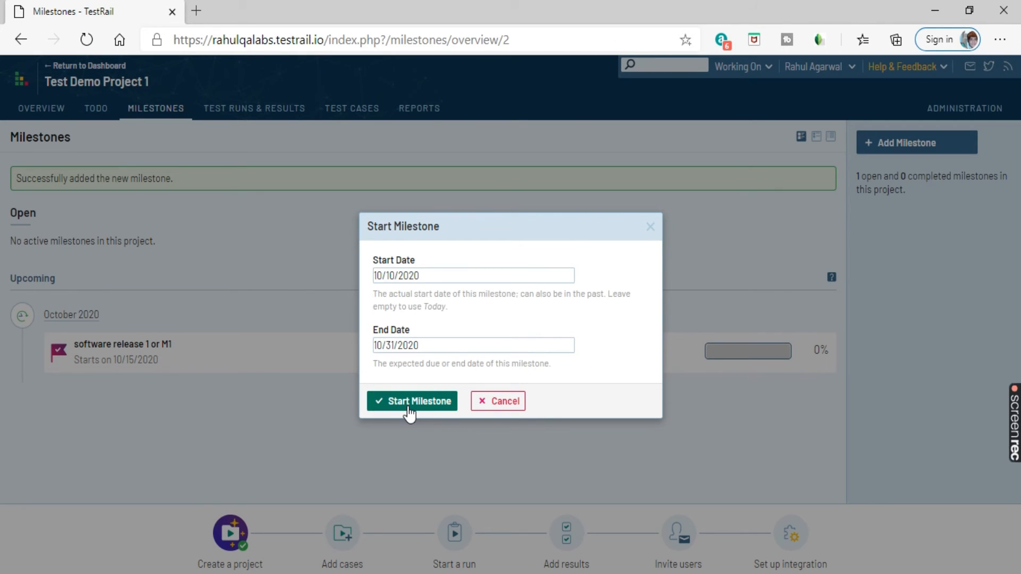
click(412, 400)
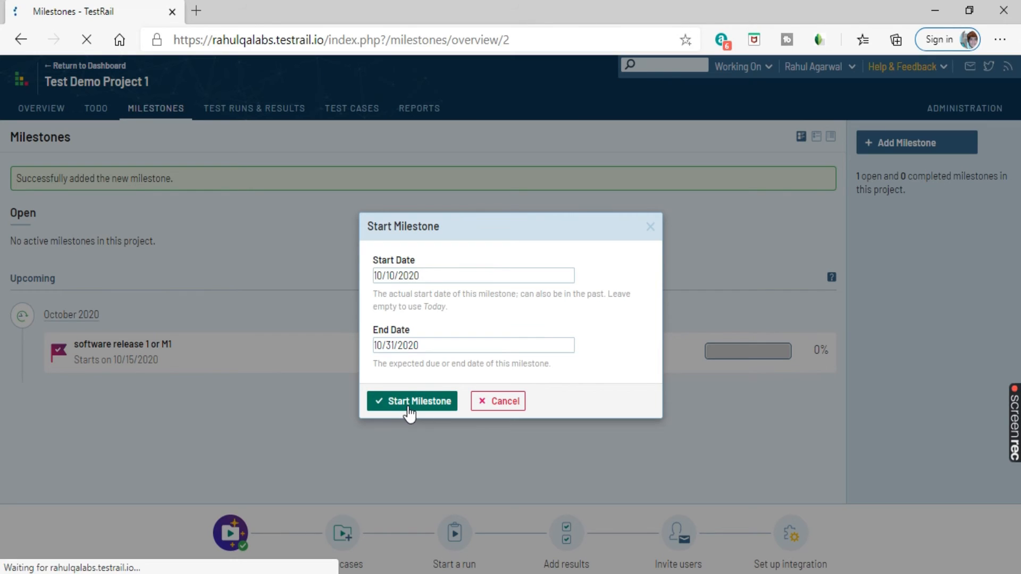
click(412, 401)
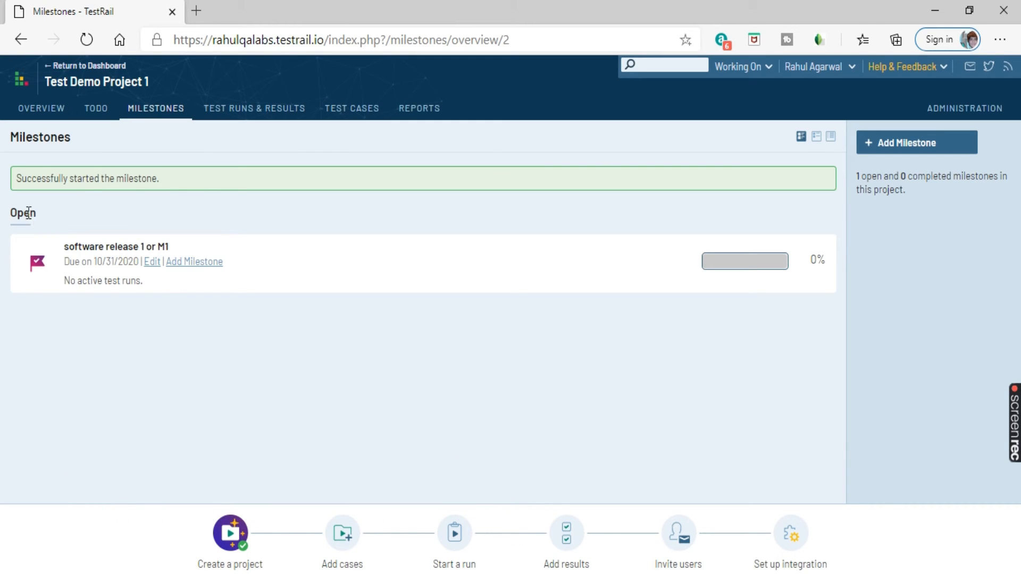
double_click(22, 213)
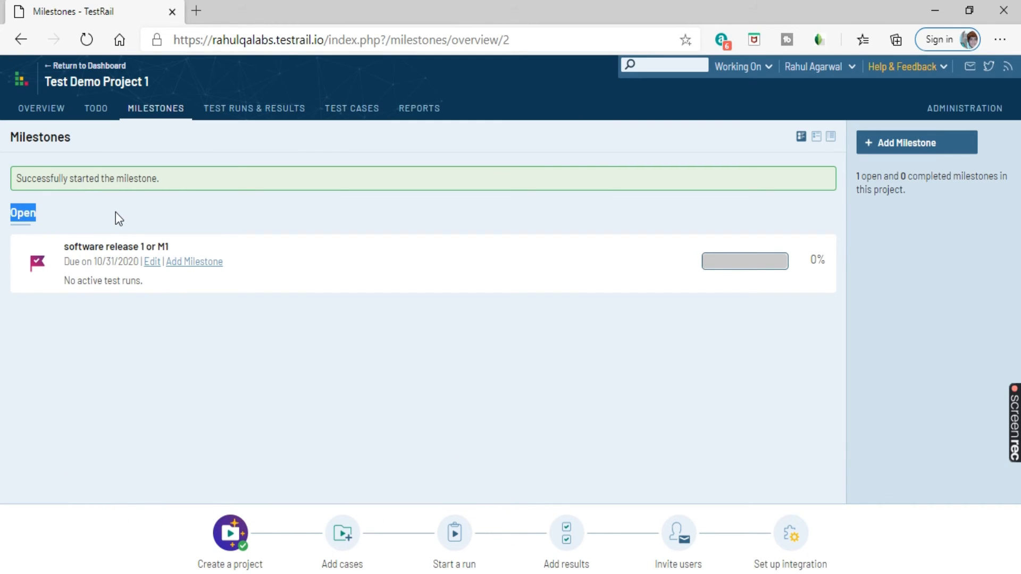
mouse_move(154, 356)
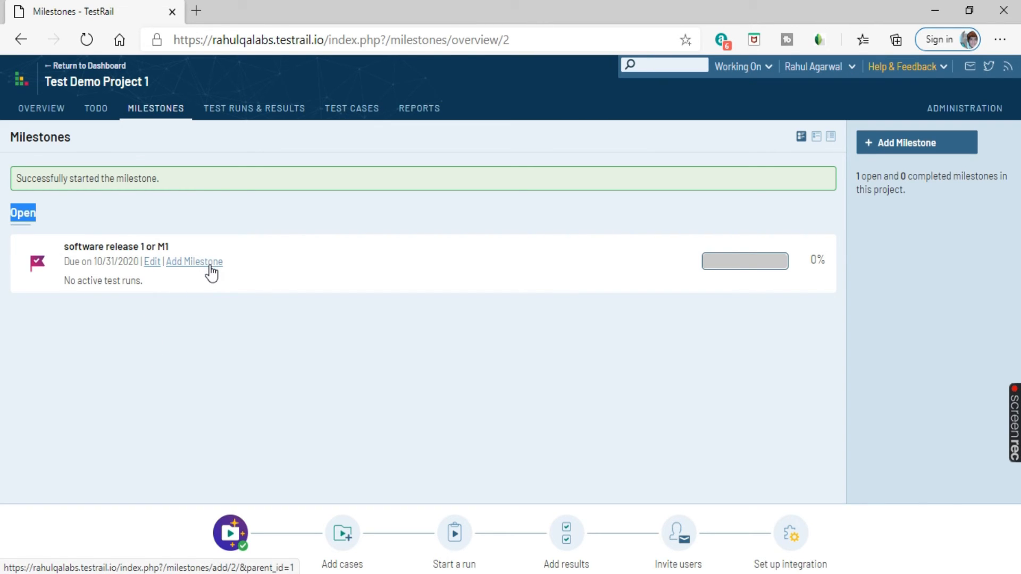
mouse_move(107, 331)
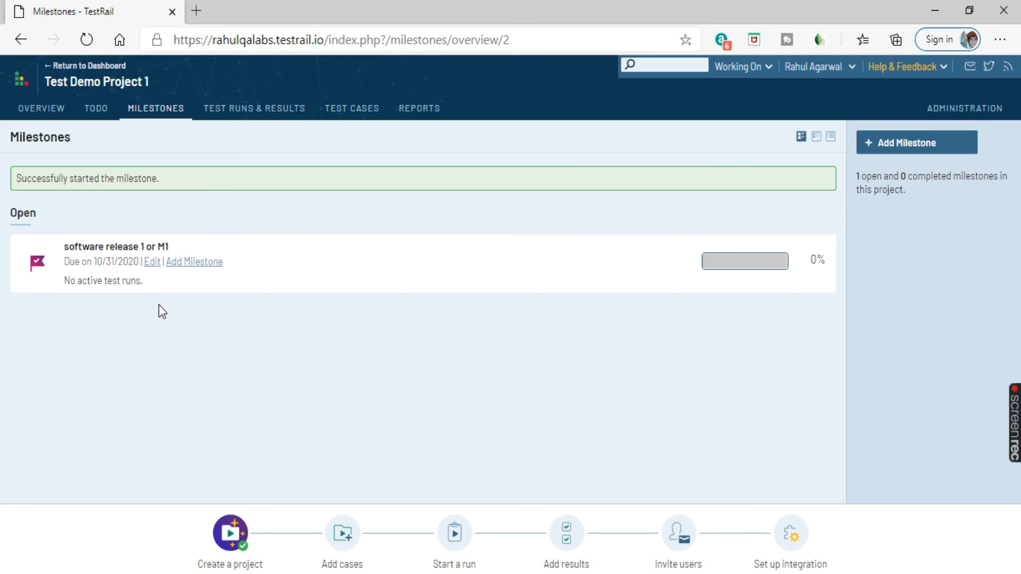
mouse_move(65, 289)
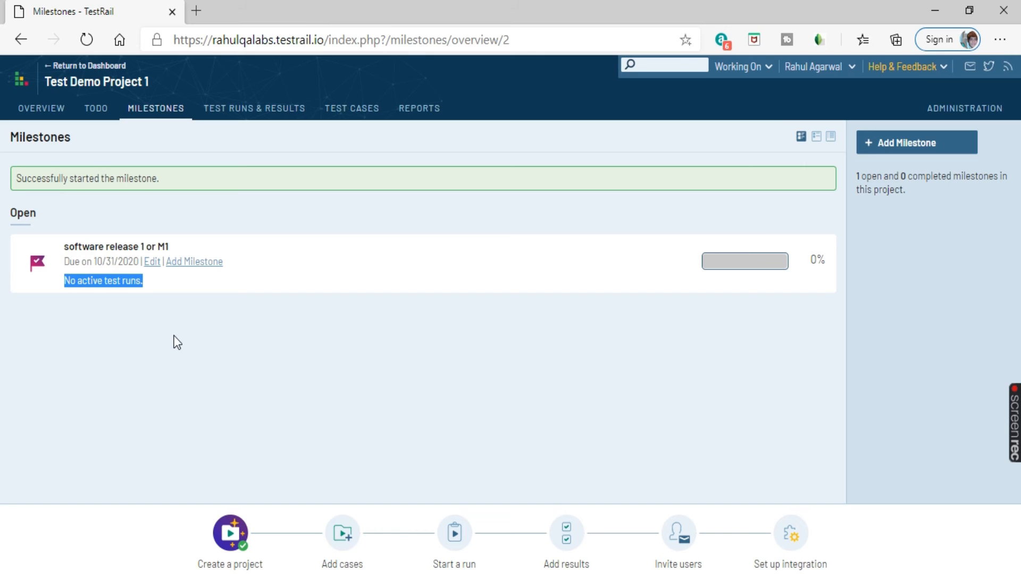
mouse_move(819, 349)
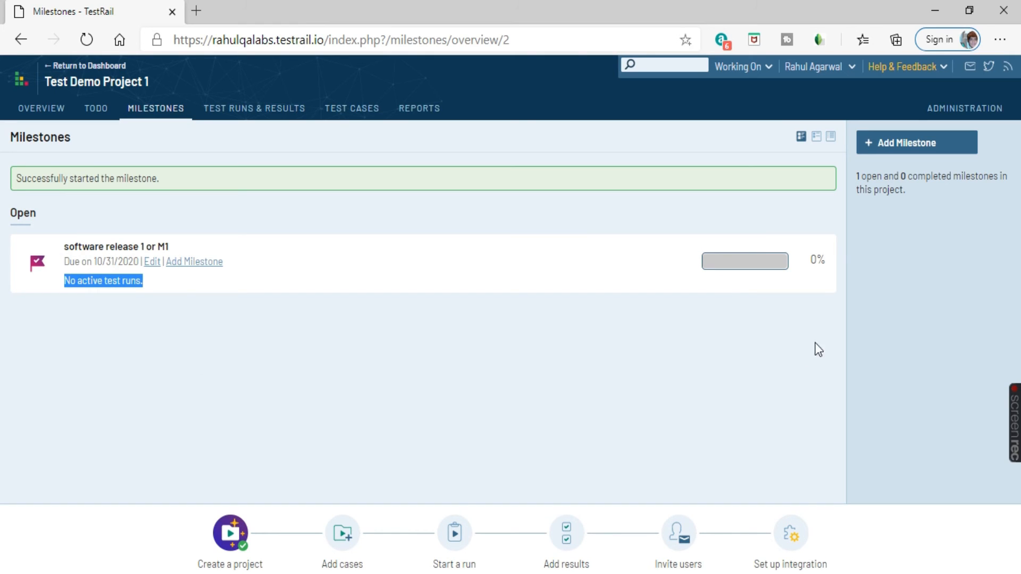
mouse_move(820, 325)
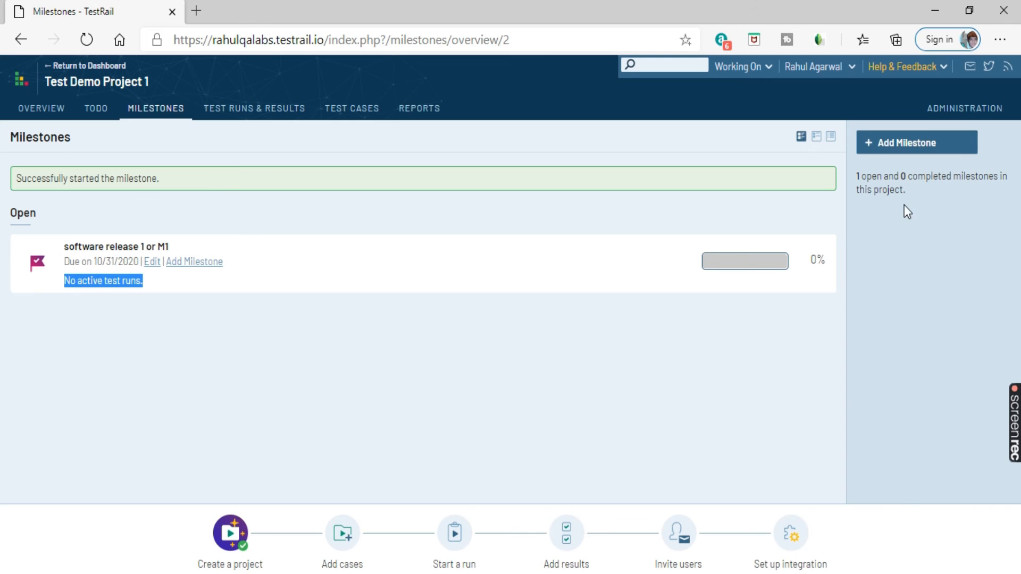
mouse_move(916, 143)
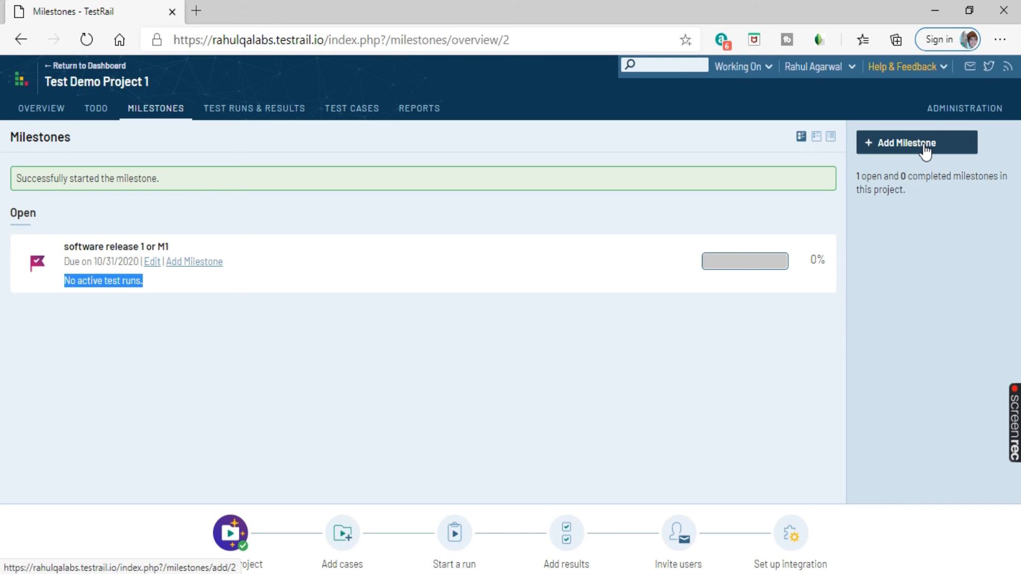
Step: Open another empty Add Milestone form from the sidebar
click(915, 143)
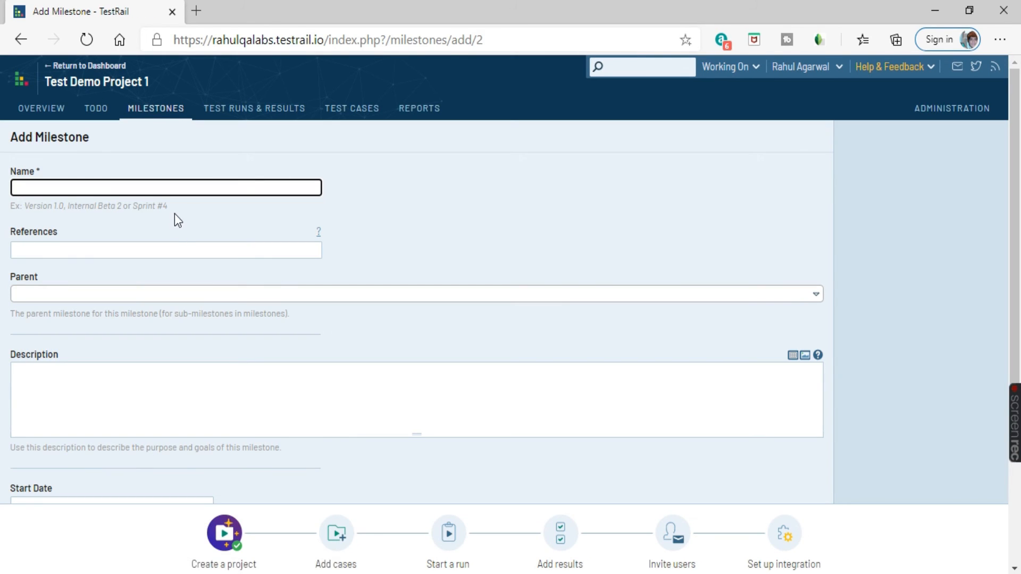
scroll(down, 3)
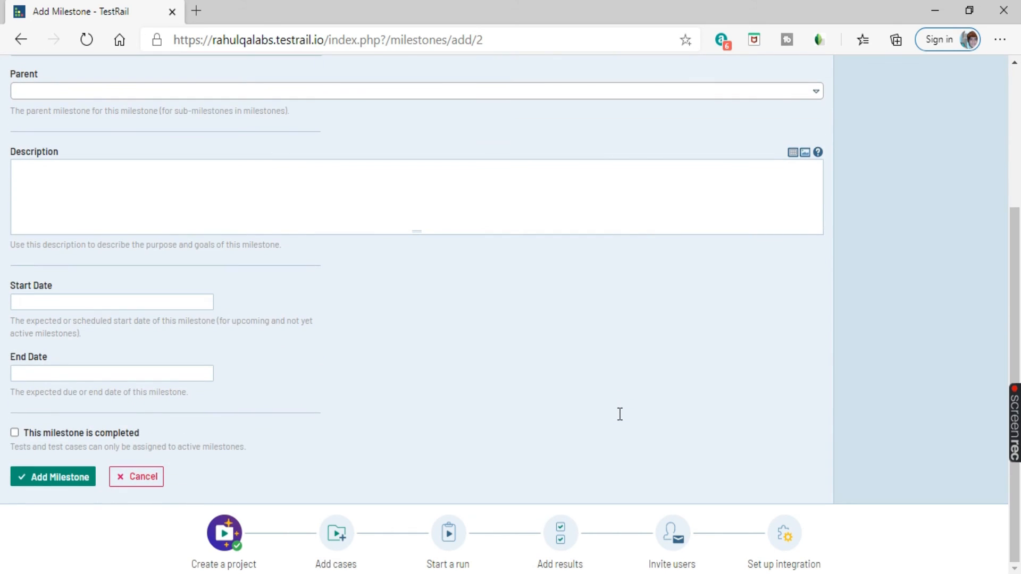
mouse_move(308, 454)
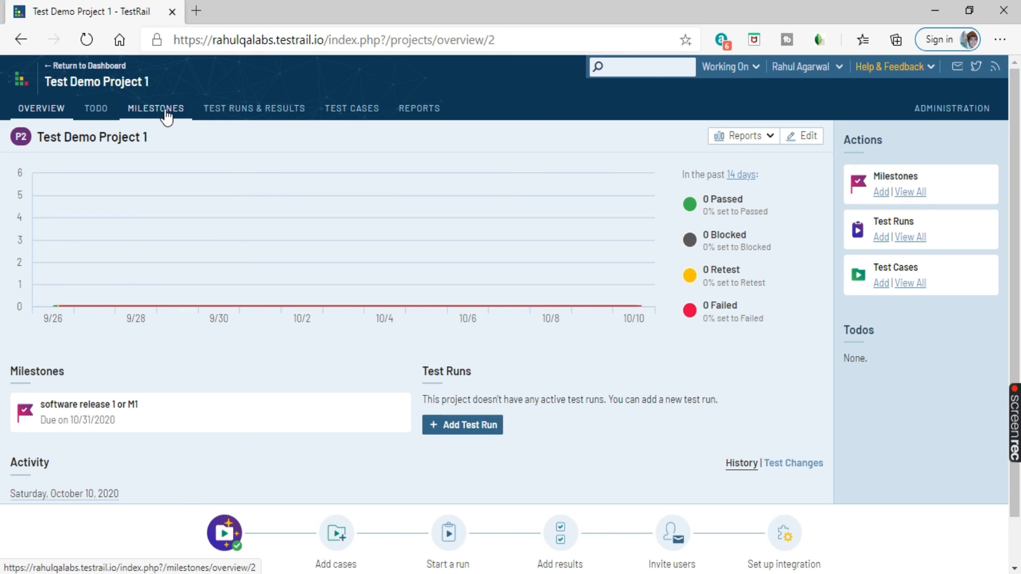
mouse_move(904, 232)
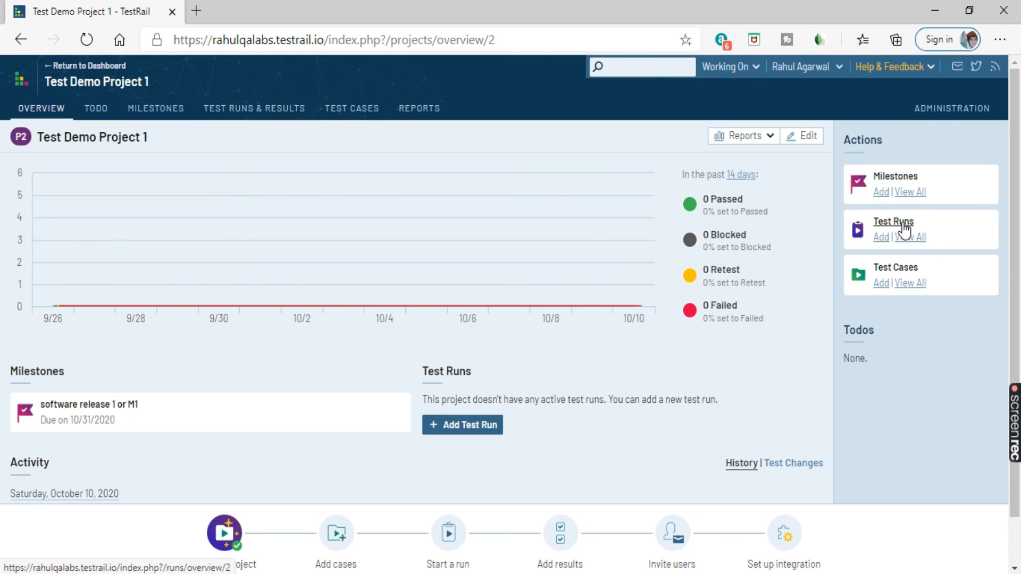